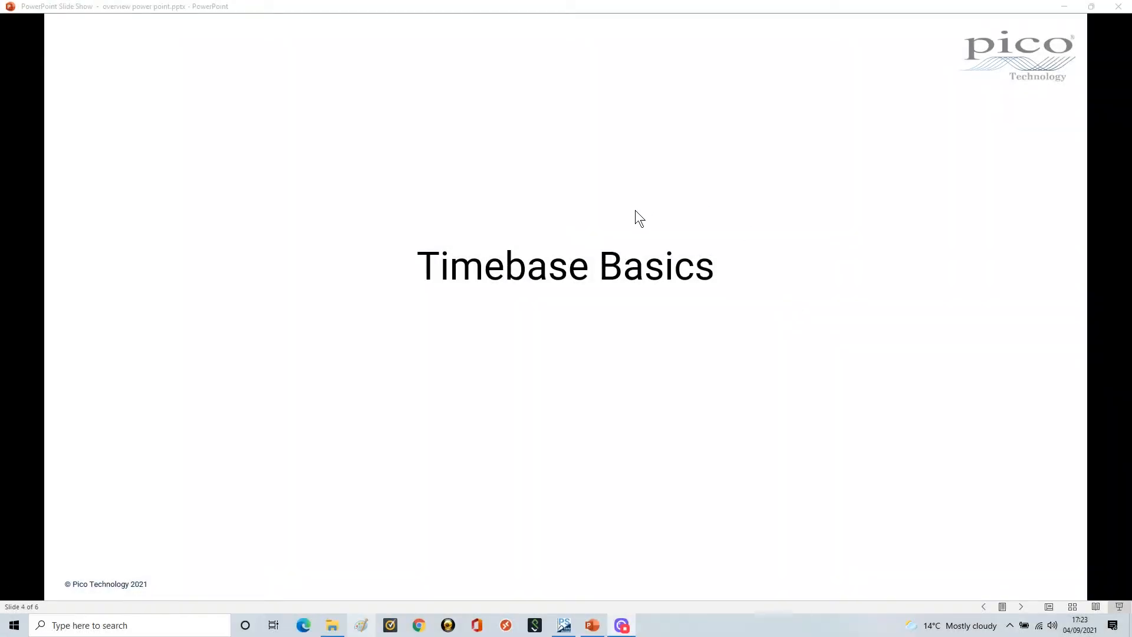
{"action": "mouse_move", "coordinate": [600, 239]}
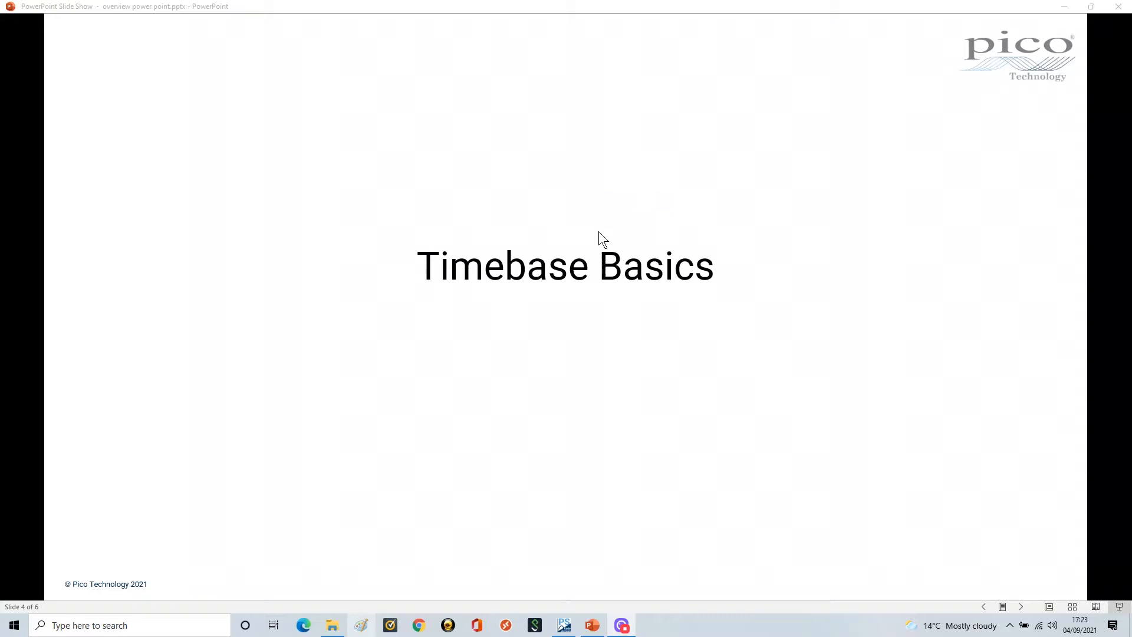
{"action": "mouse_move", "coordinate": [524, 182]}
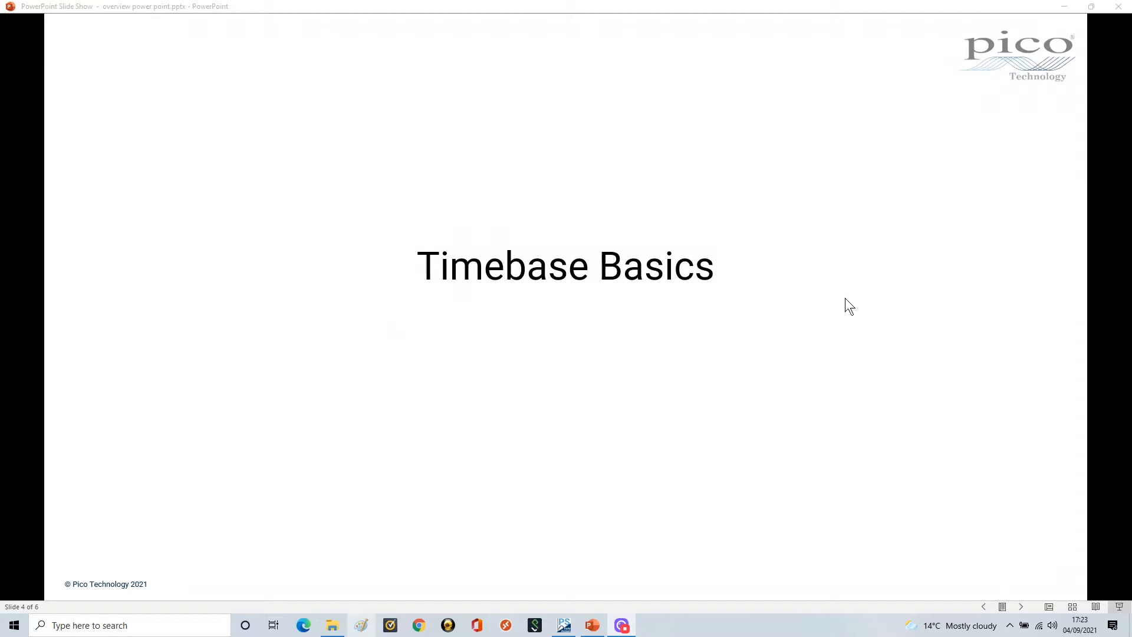
{"action": "mouse_move", "coordinate": [507, 209]}
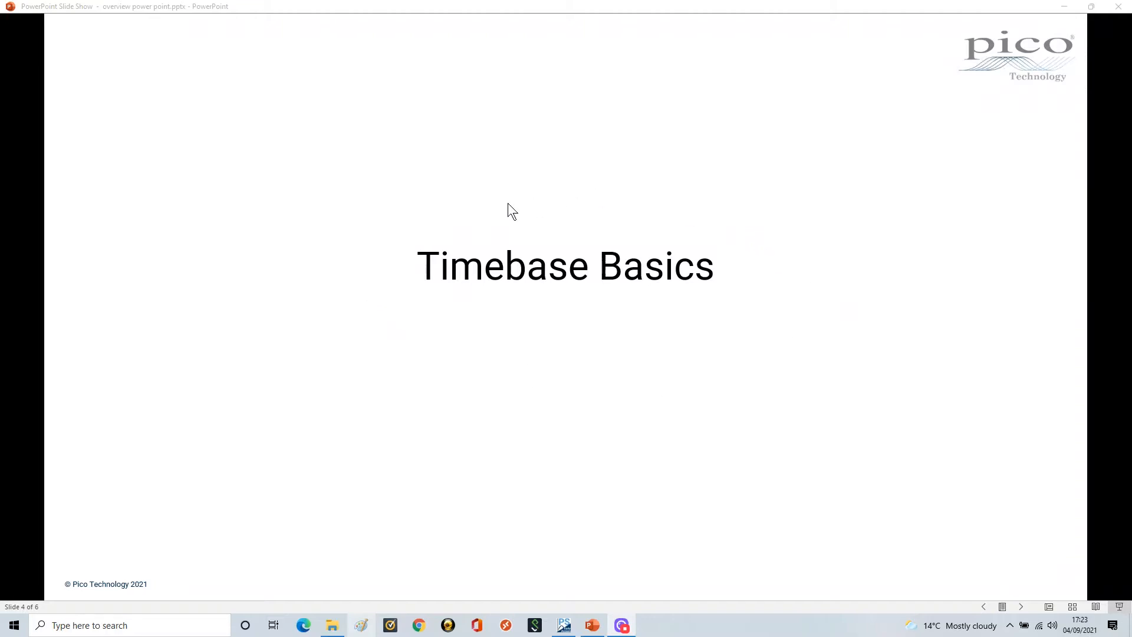
{"action": "mouse_move", "coordinate": [431, 288]}
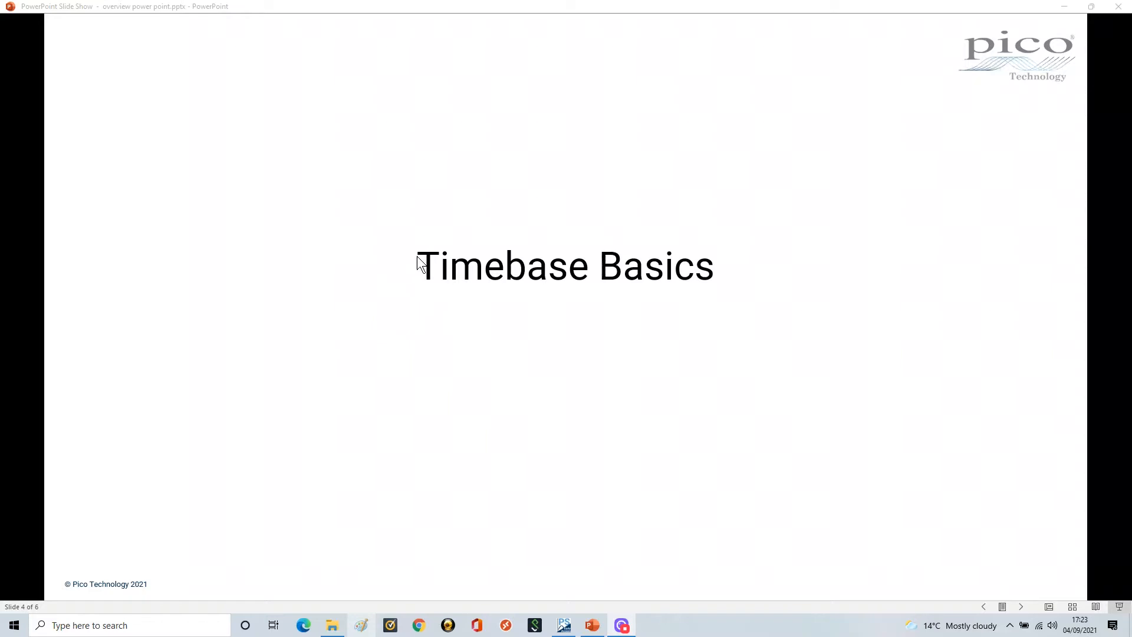
{"action": "mouse_move", "coordinate": [652, 295]}
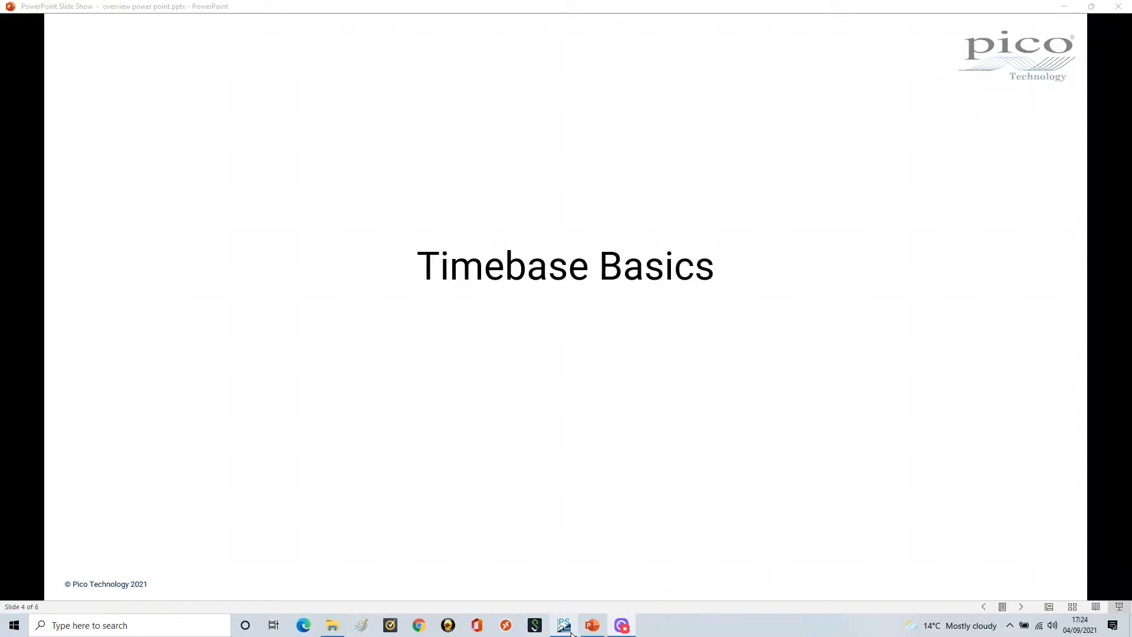
Step: Switch from the slide show to the running PicoScope window via the taskbar icon
{"action": "left_click", "coordinate": [565, 625]}
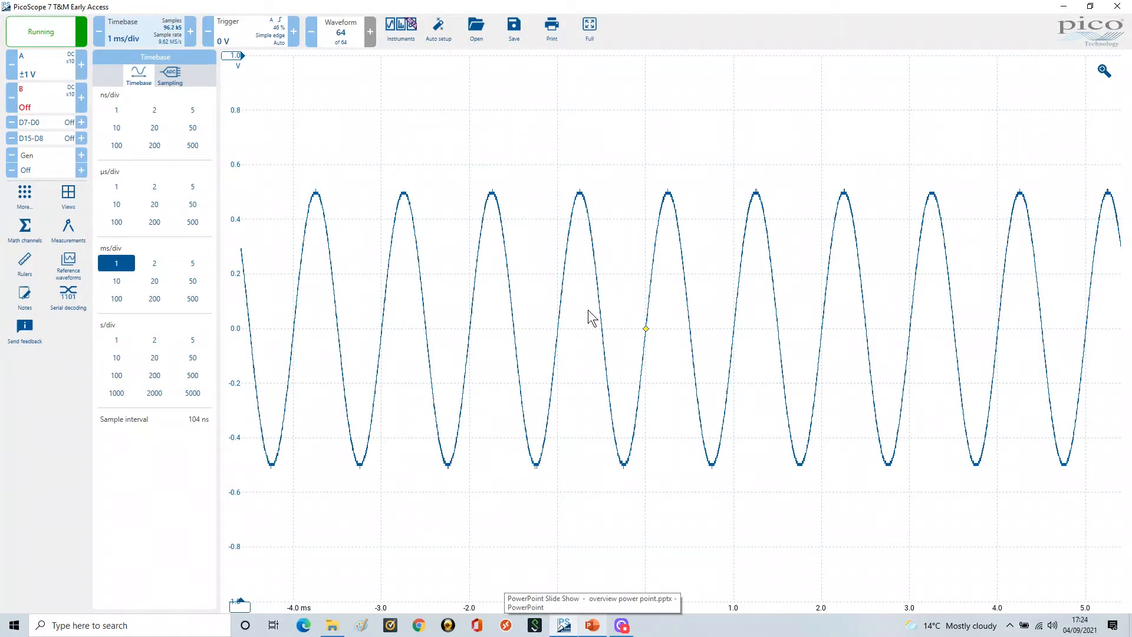
{"action": "mouse_move", "coordinate": [517, 308]}
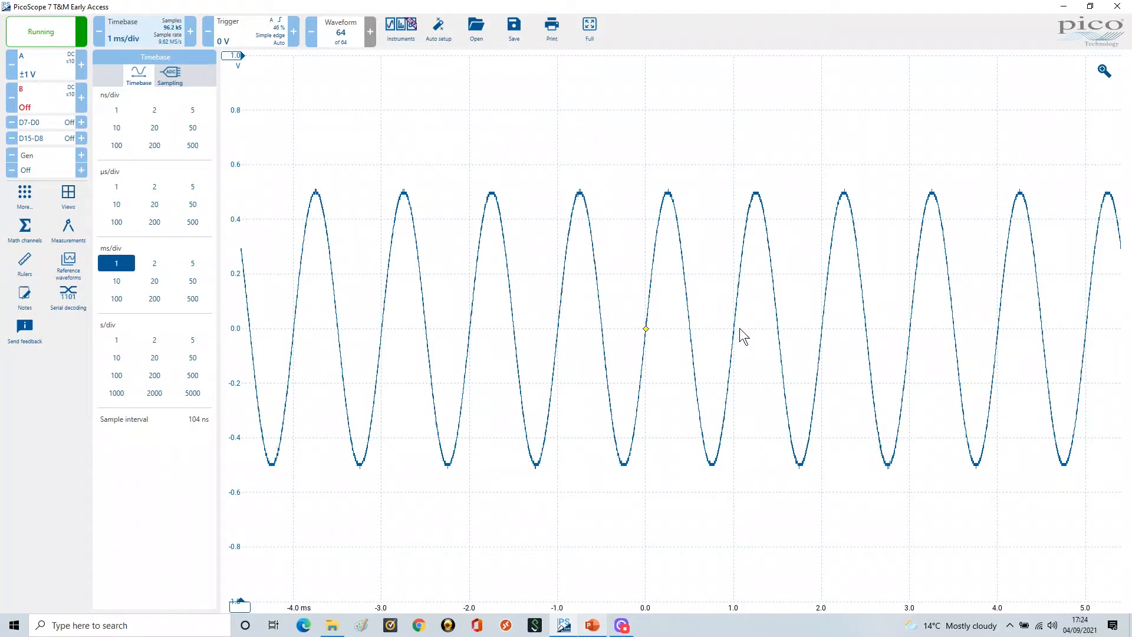
{"action": "mouse_move", "coordinate": [712, 337]}
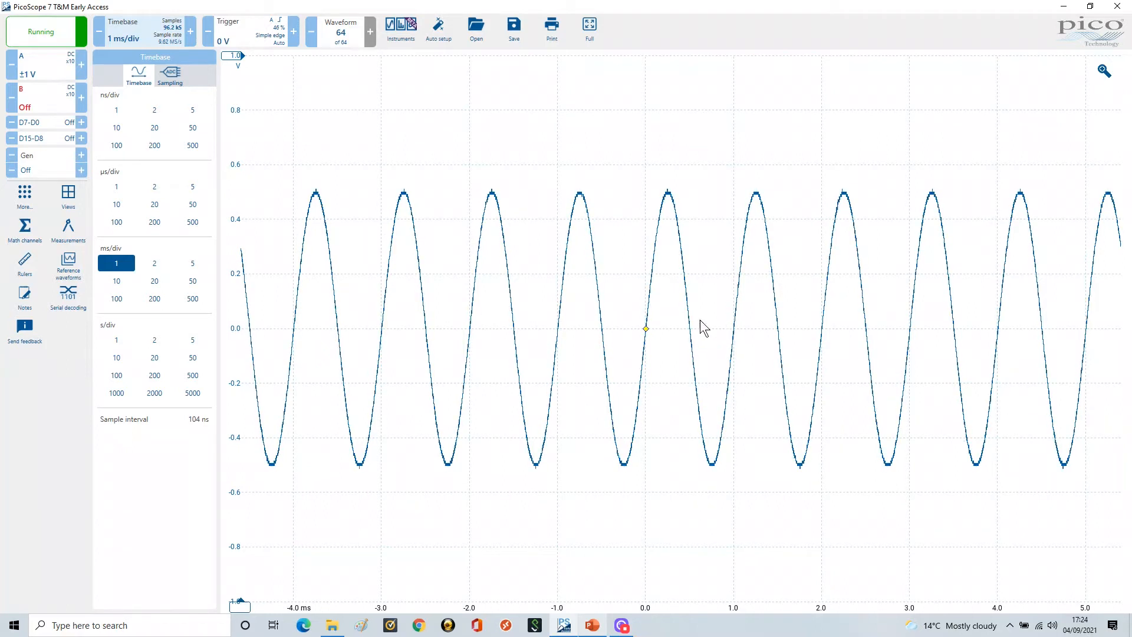
{"action": "mouse_move", "coordinate": [715, 290]}
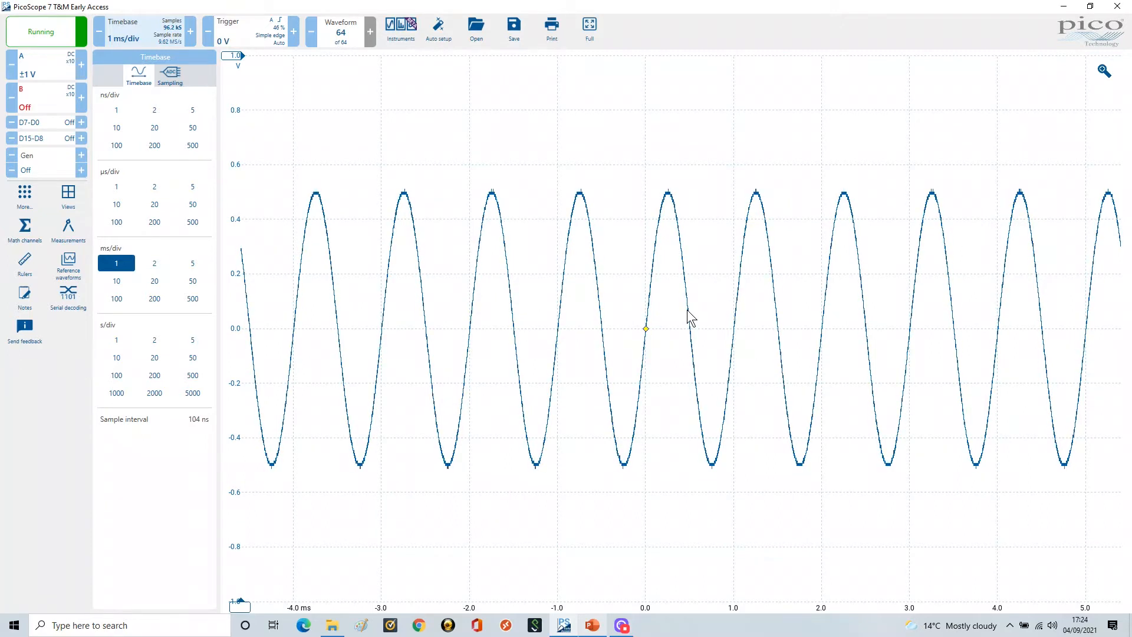
{"action": "mouse_move", "coordinate": [677, 336]}
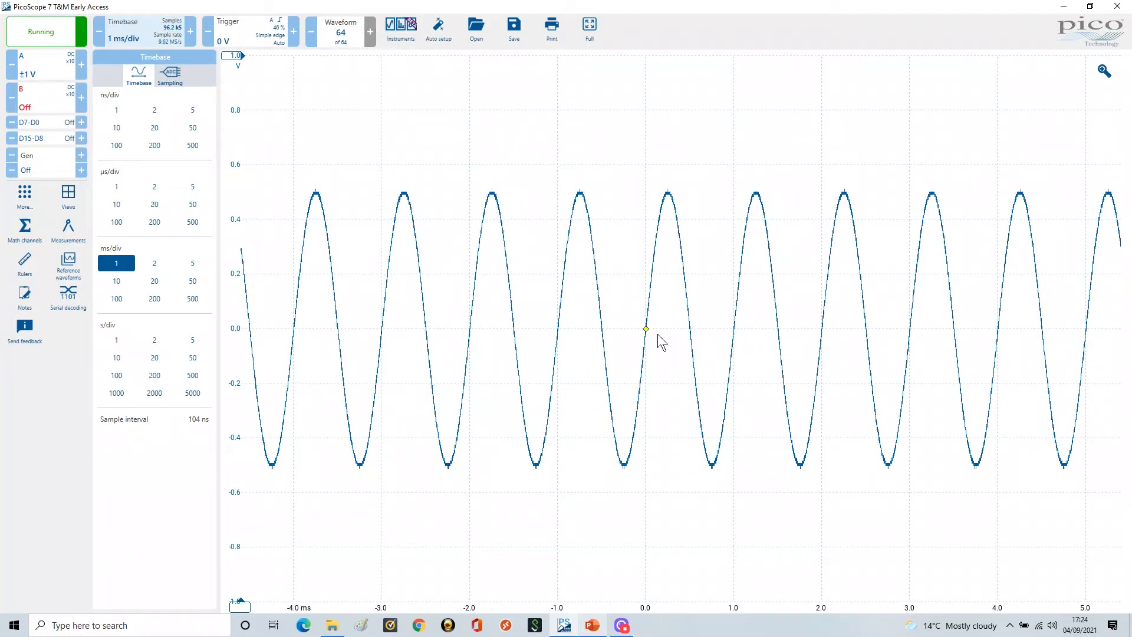
{"action": "mouse_move", "coordinate": [717, 335]}
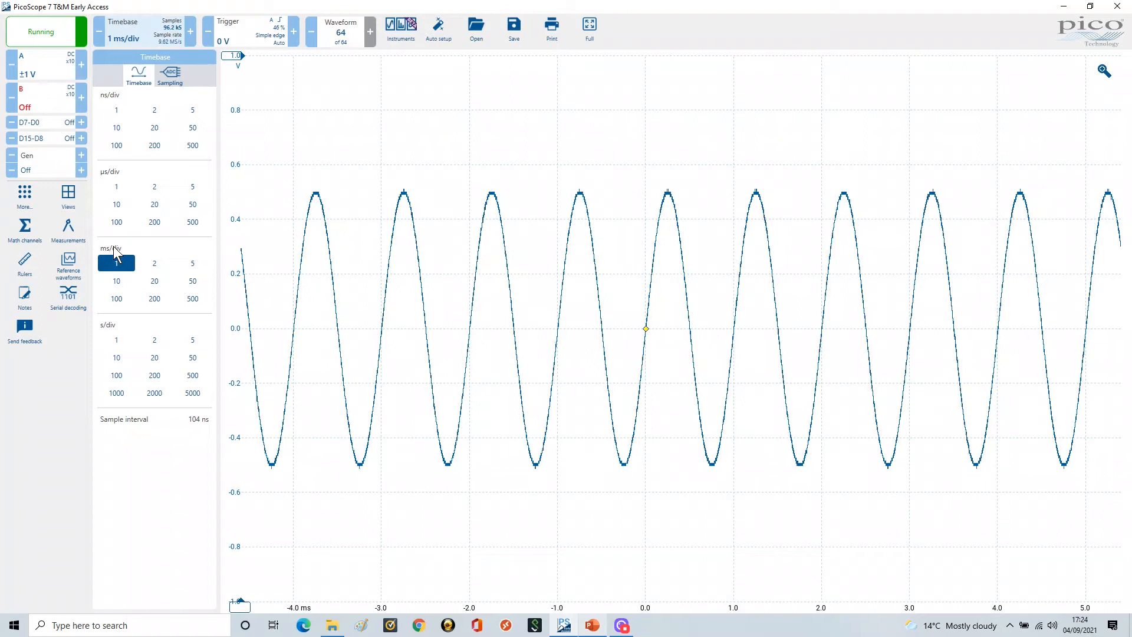
{"action": "mouse_move", "coordinate": [137, 59]}
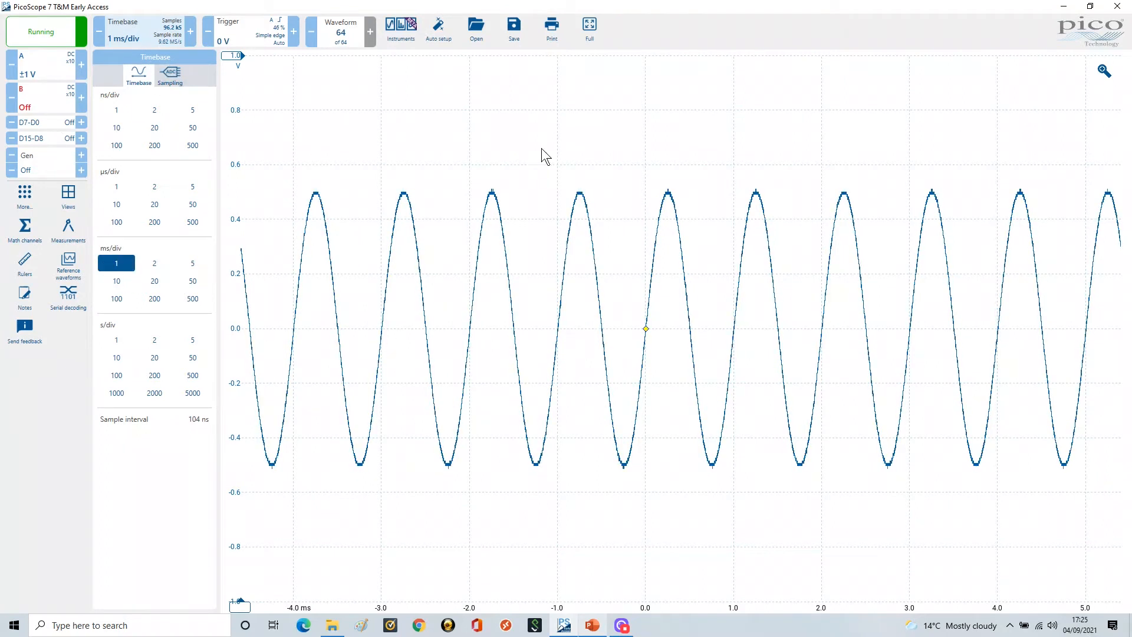
{"action": "mouse_move", "coordinate": [698, 122]}
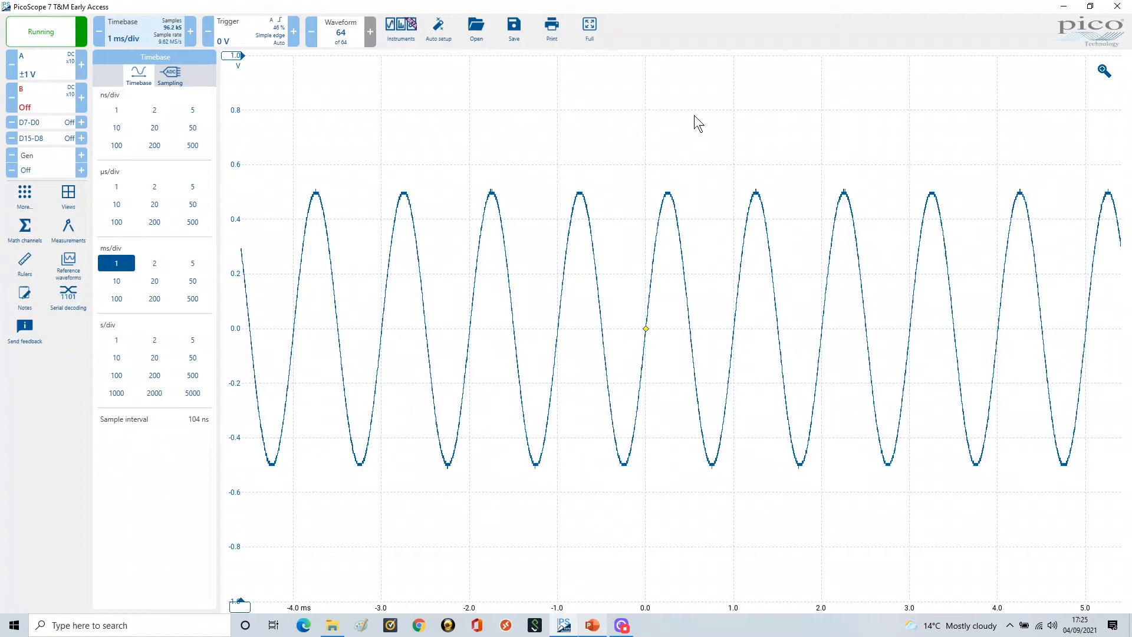
{"action": "mouse_move", "coordinate": [888, 108]}
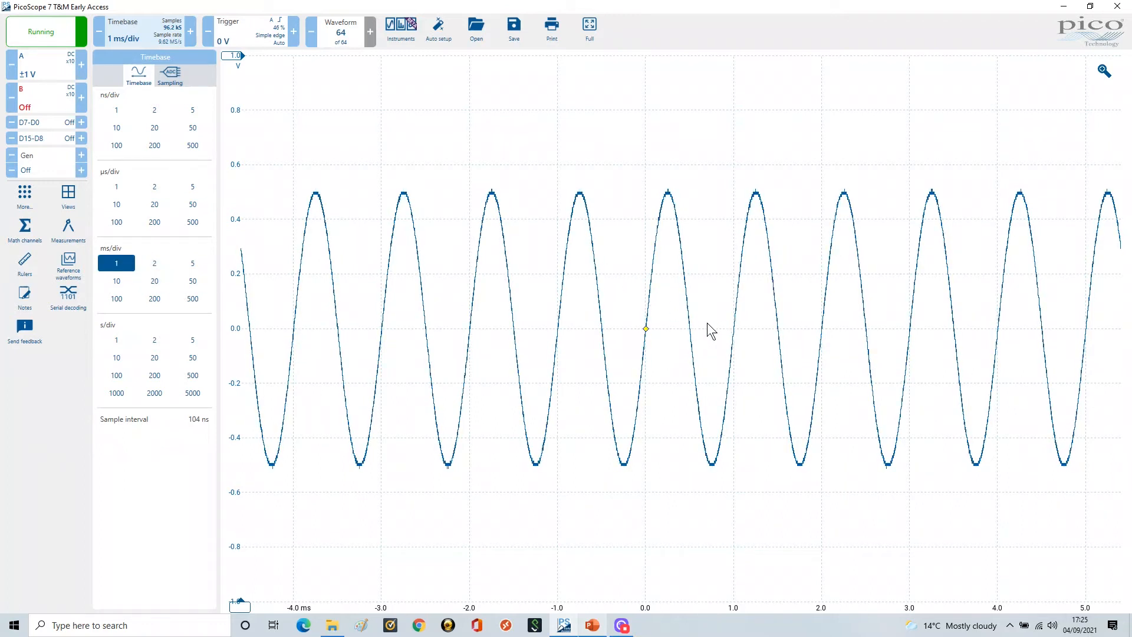
{"action": "mouse_move", "coordinate": [734, 338]}
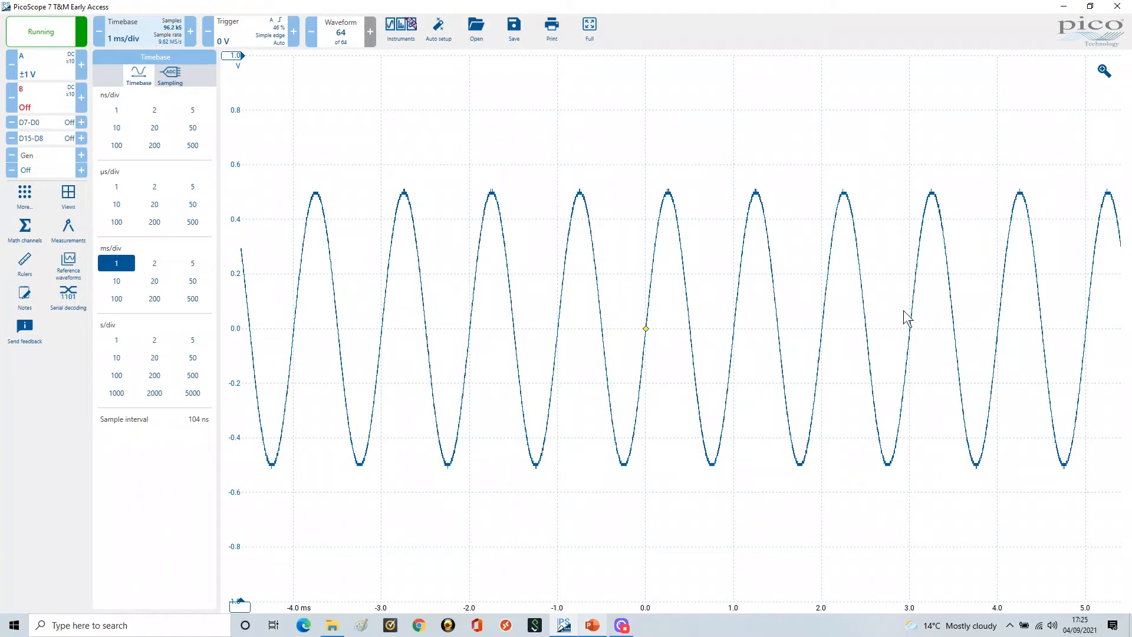
{"action": "mouse_move", "coordinate": [762, 182]}
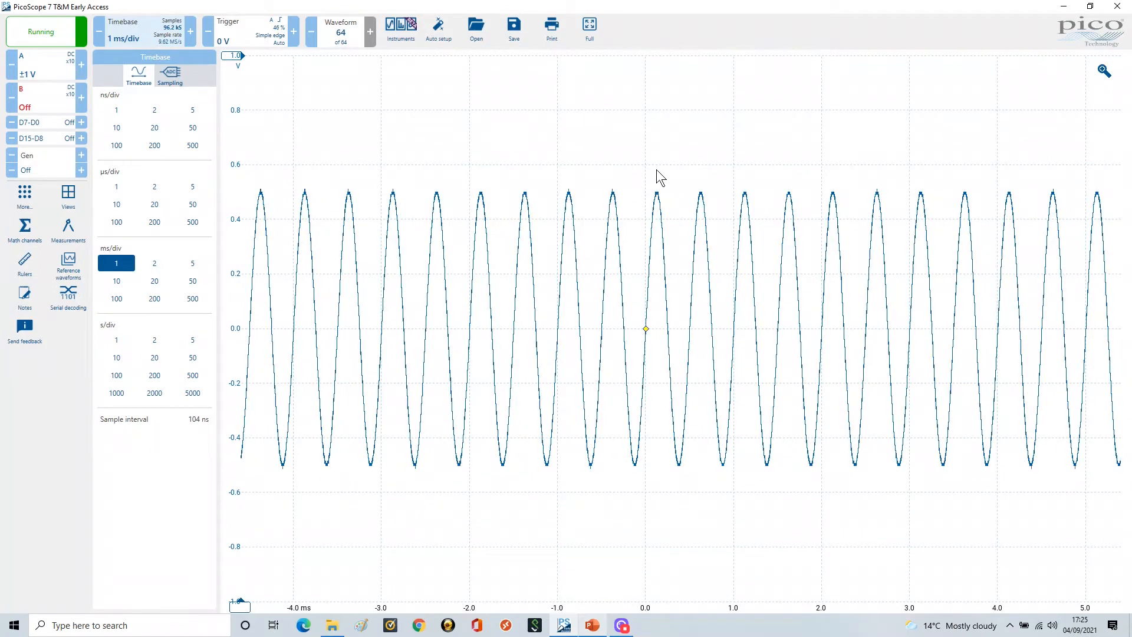
{"action": "mouse_move", "coordinate": [711, 375]}
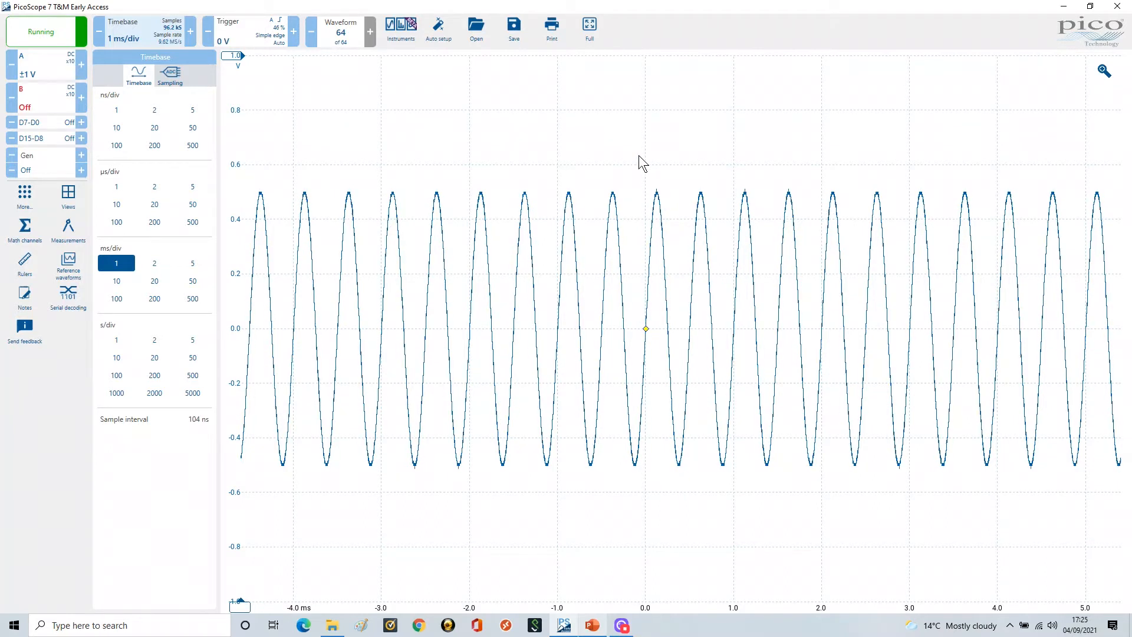
{"action": "mouse_move", "coordinate": [705, 161]}
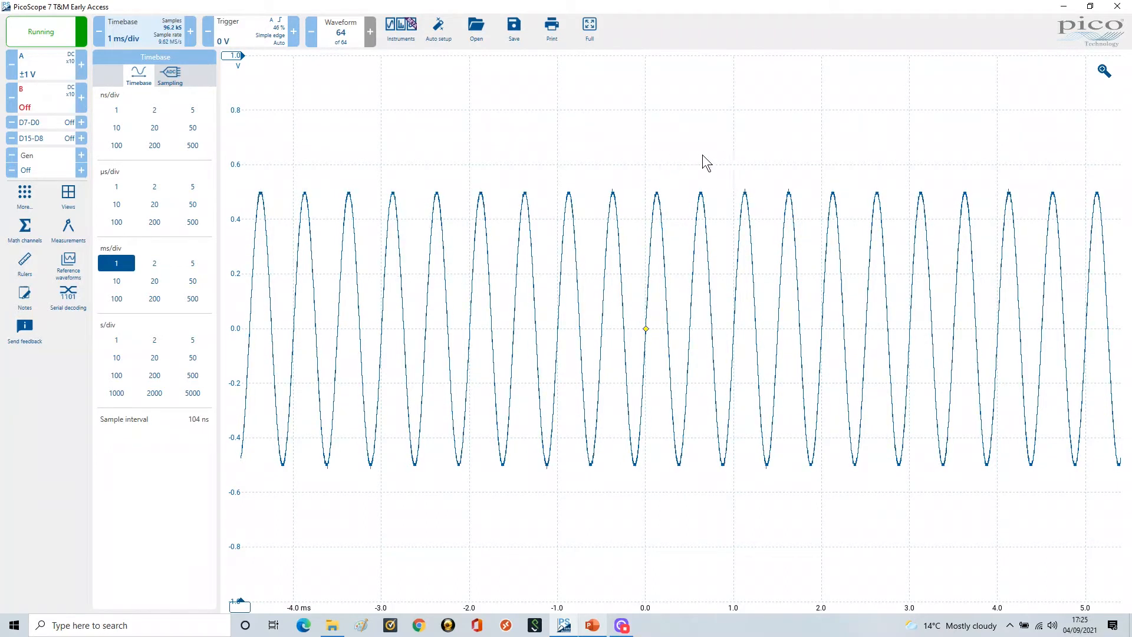
{"action": "mouse_move", "coordinate": [754, 160]}
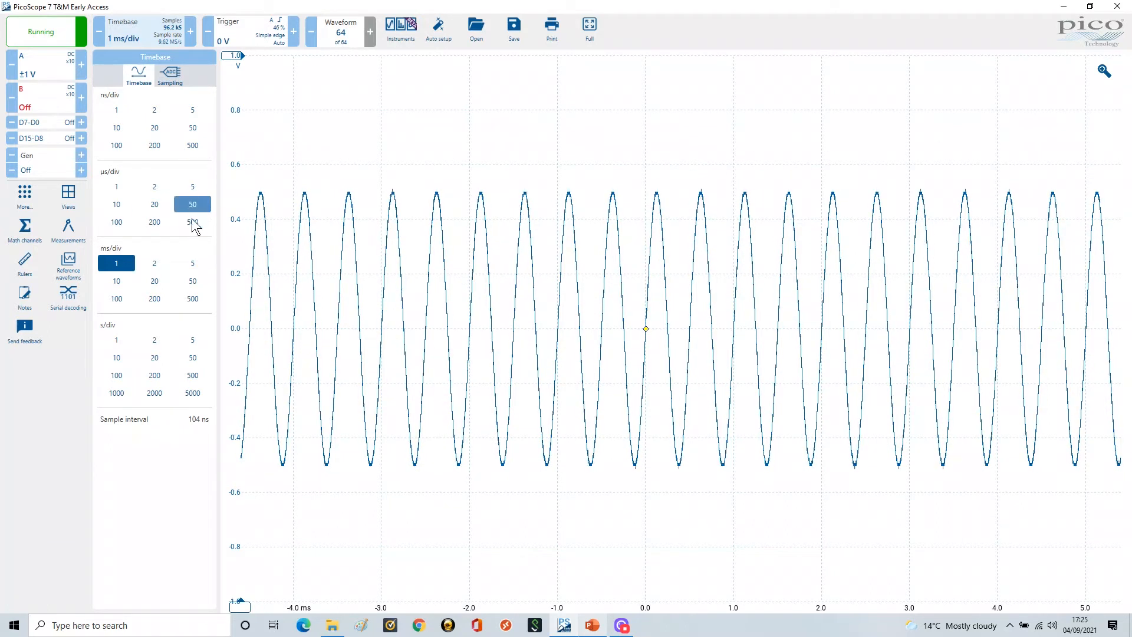
Step: Select 500 µs/div in the Timebase panel so the sine shows about half as many cycles
{"action": "left_click", "coordinate": [192, 221]}
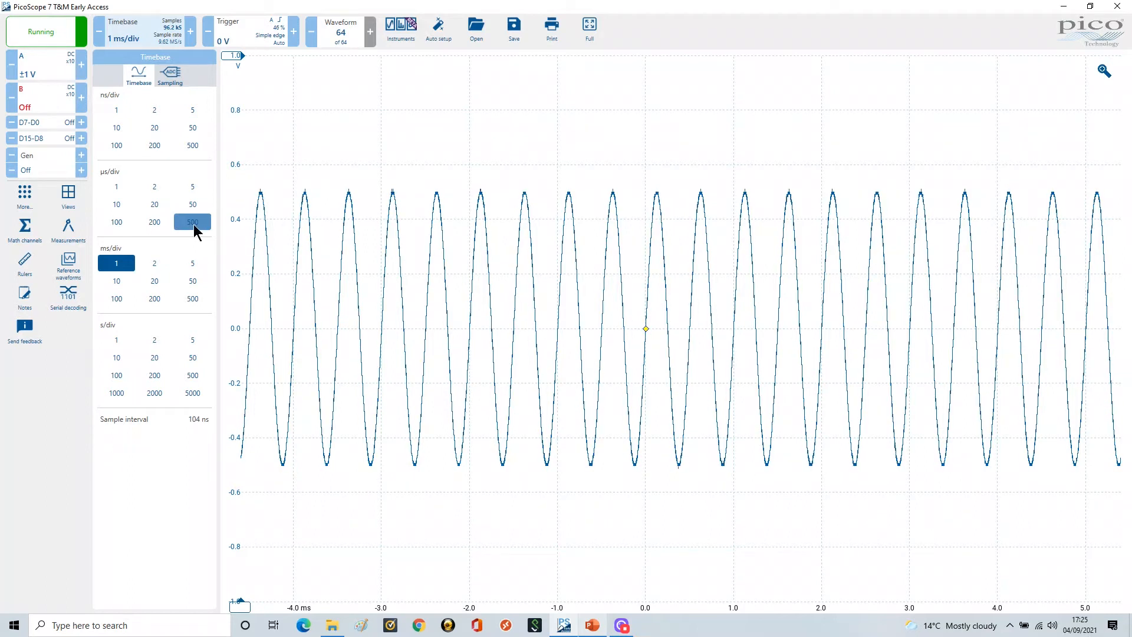
{"action": "left_click", "coordinate": [192, 221]}
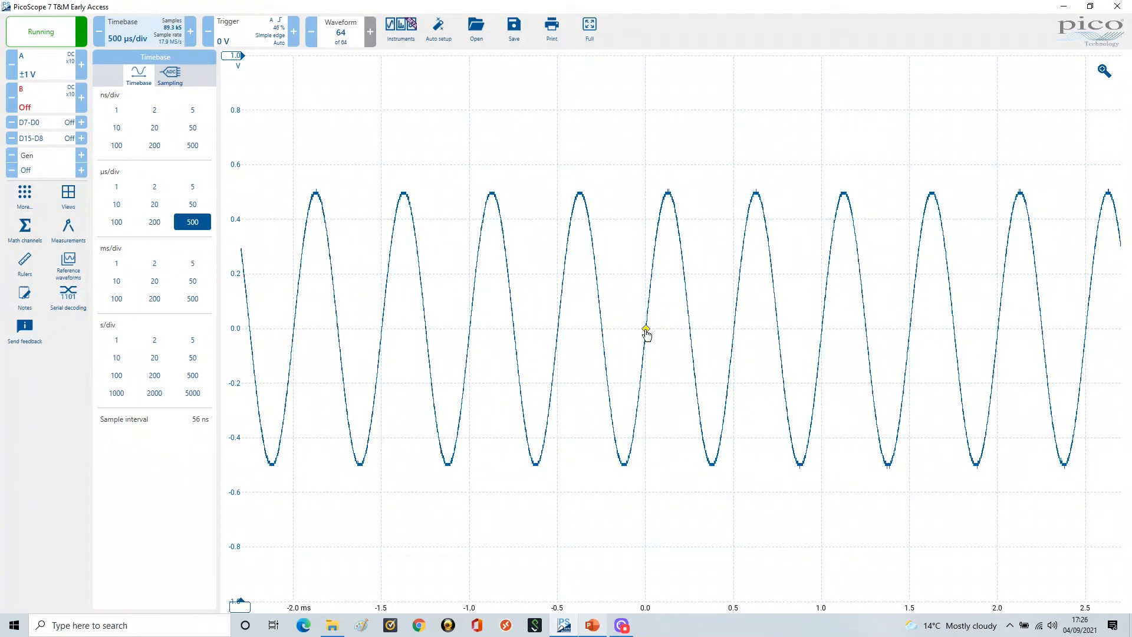
{"action": "mouse_move", "coordinate": [735, 335]}
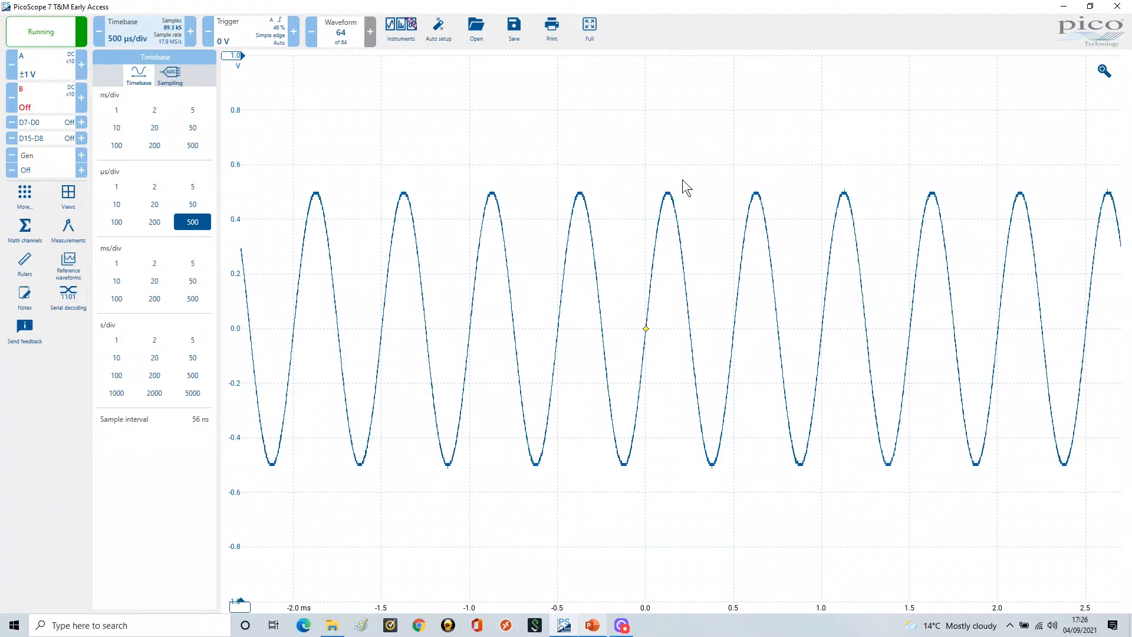
{"action": "mouse_move", "coordinate": [596, 379]}
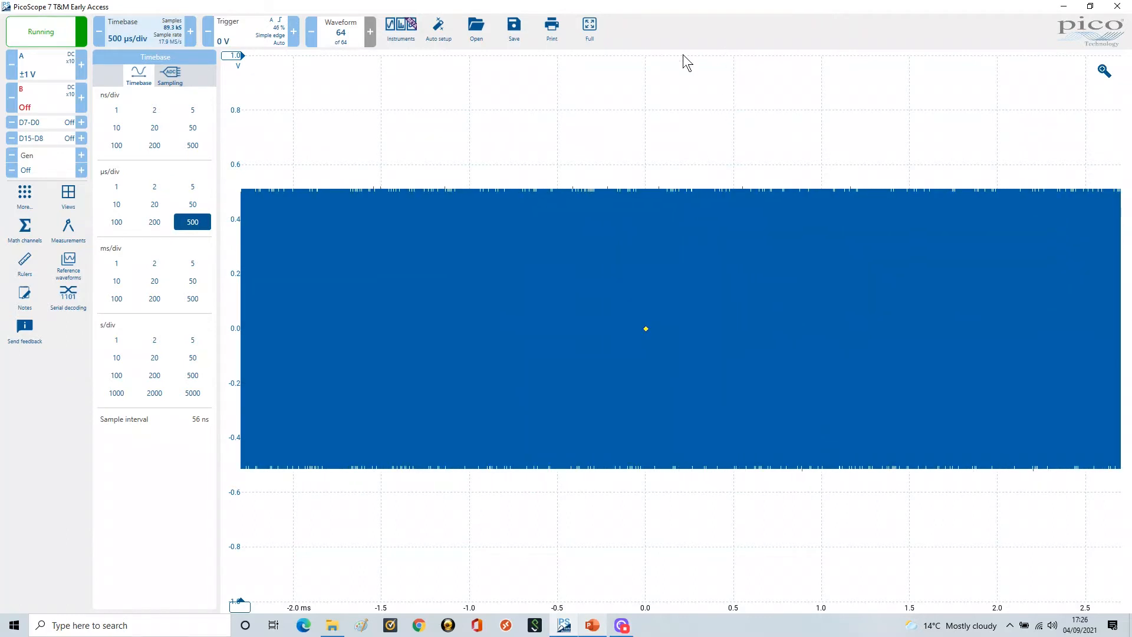
{"action": "mouse_move", "coordinate": [686, 187]}
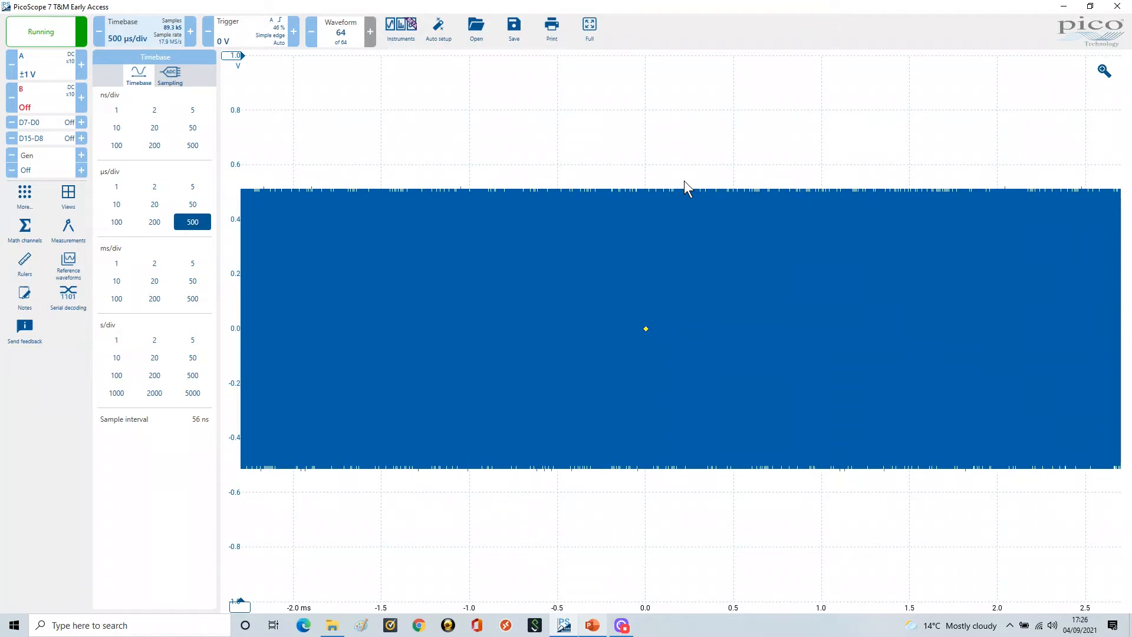
{"action": "mouse_move", "coordinate": [495, 327]}
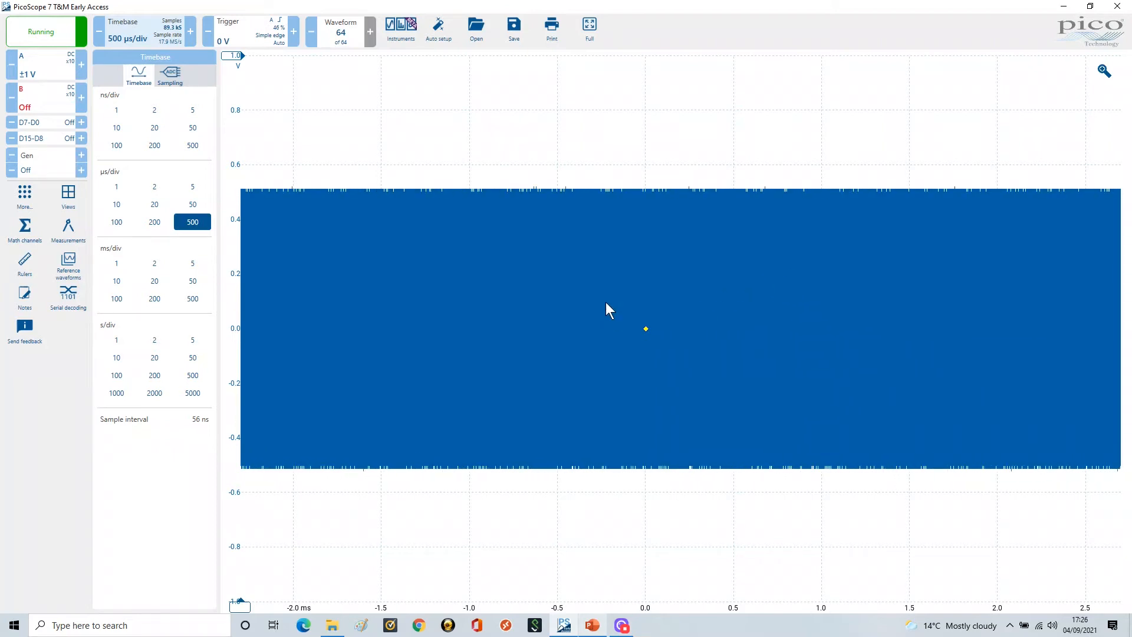
{"action": "mouse_move", "coordinate": [630, 311]}
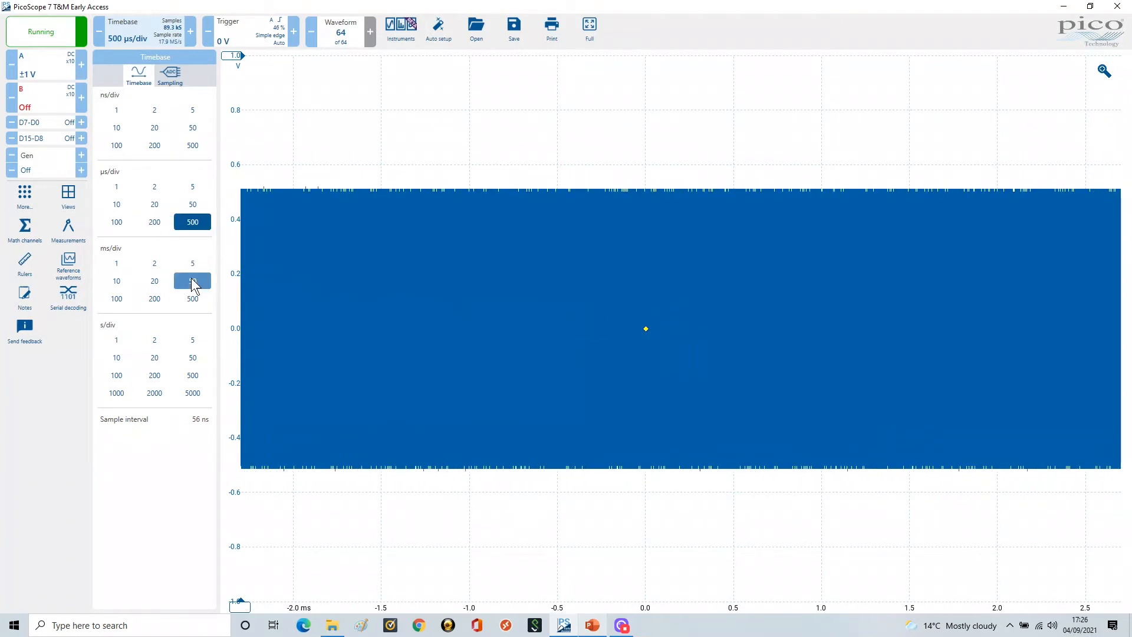
{"action": "left_click", "coordinate": [155, 222]}
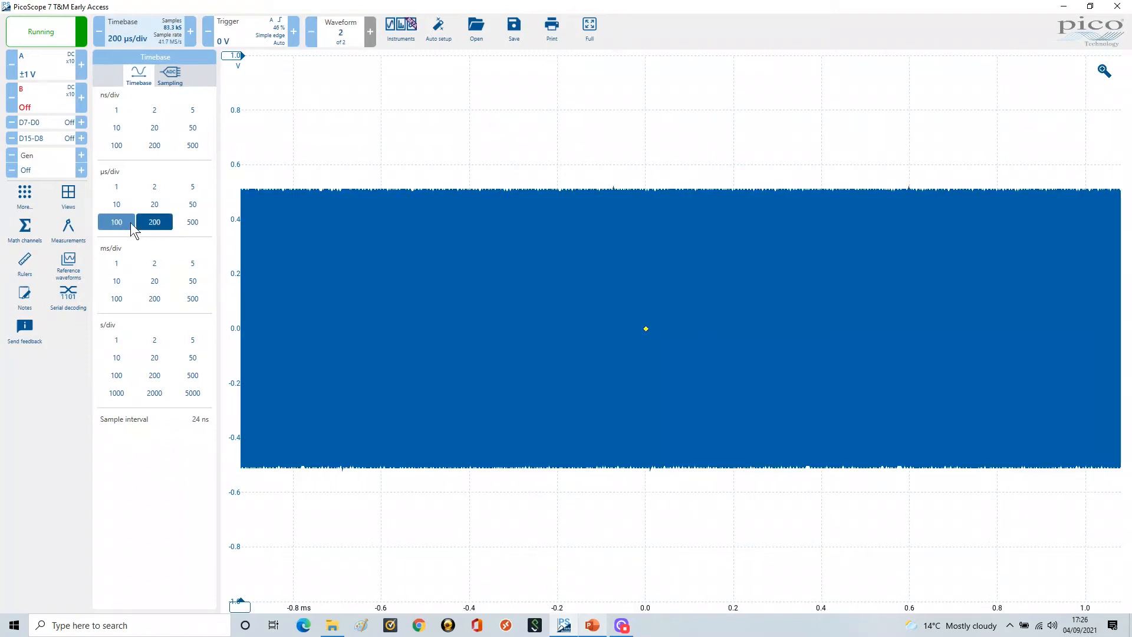
{"action": "left_click", "coordinate": [192, 204]}
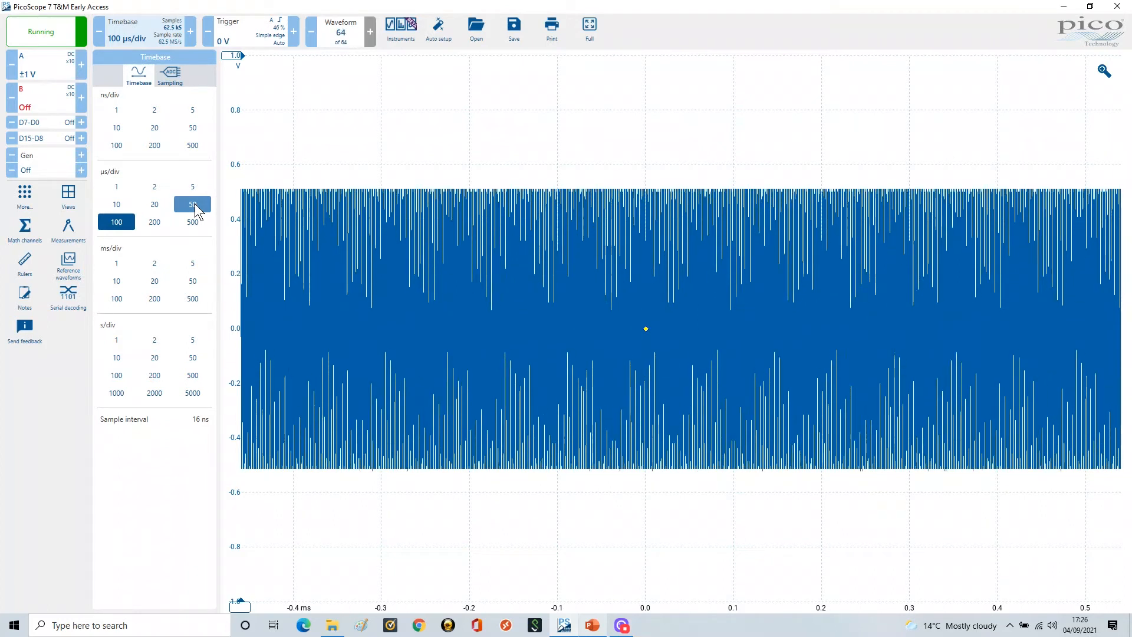
{"action": "left_click", "coordinate": [191, 204]}
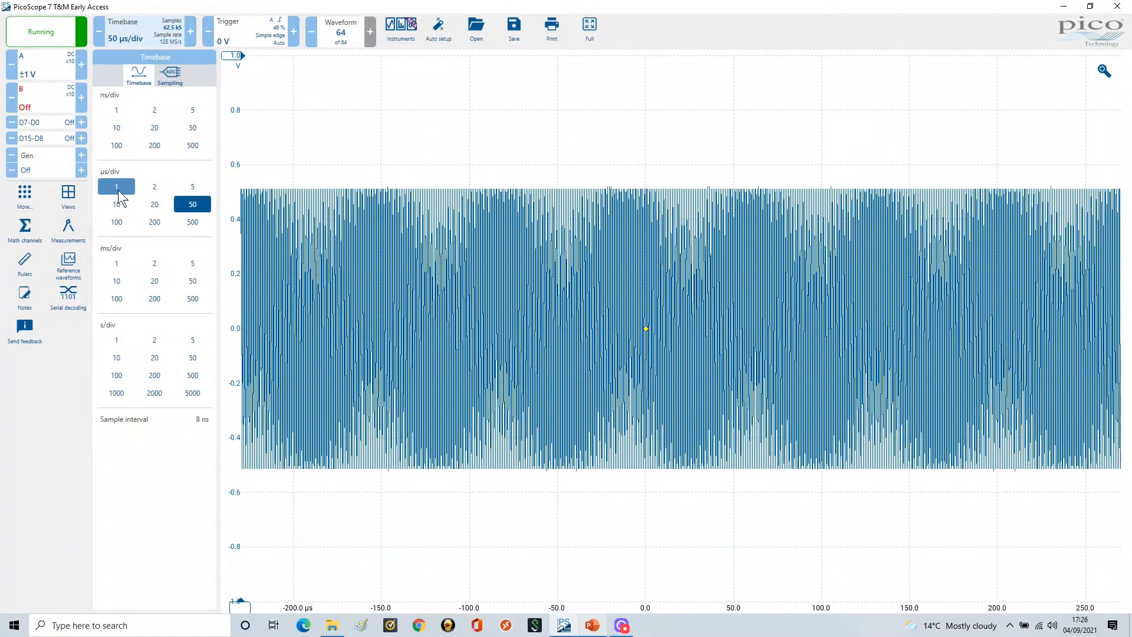
{"action": "left_click", "coordinate": [116, 186]}
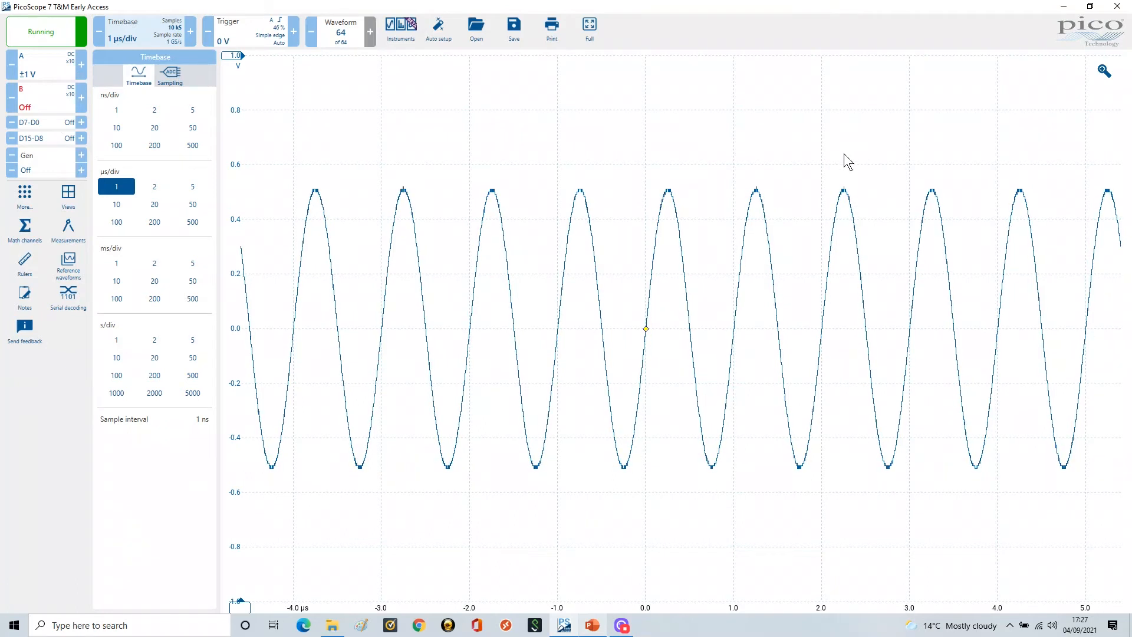
{"action": "left_click", "coordinate": [155, 339]}
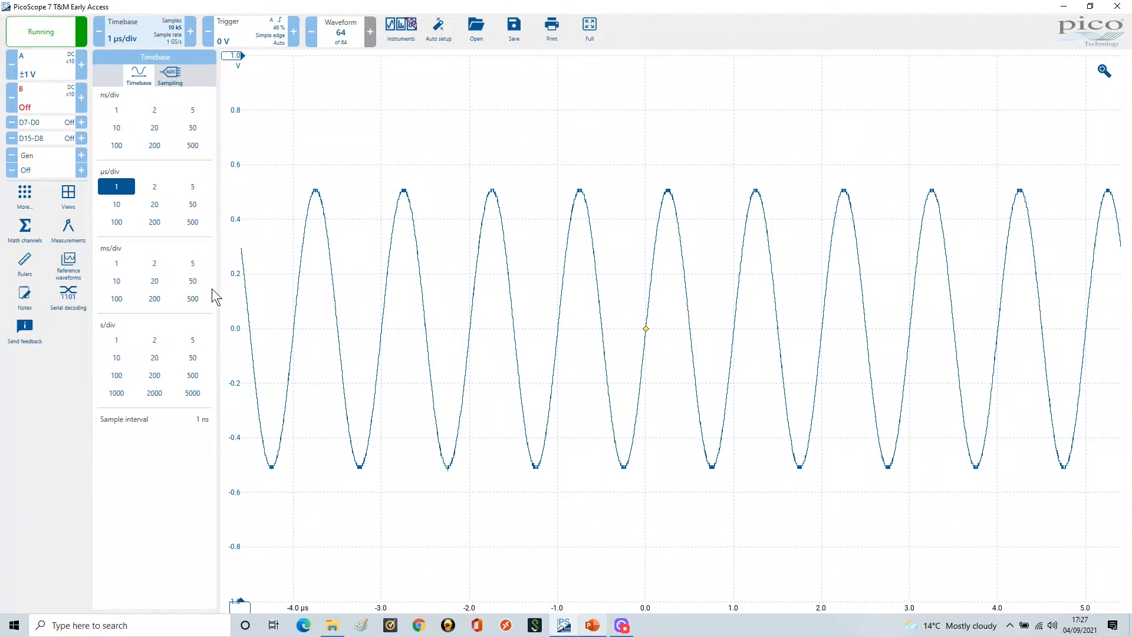
{"action": "mouse_move", "coordinate": [205, 321]}
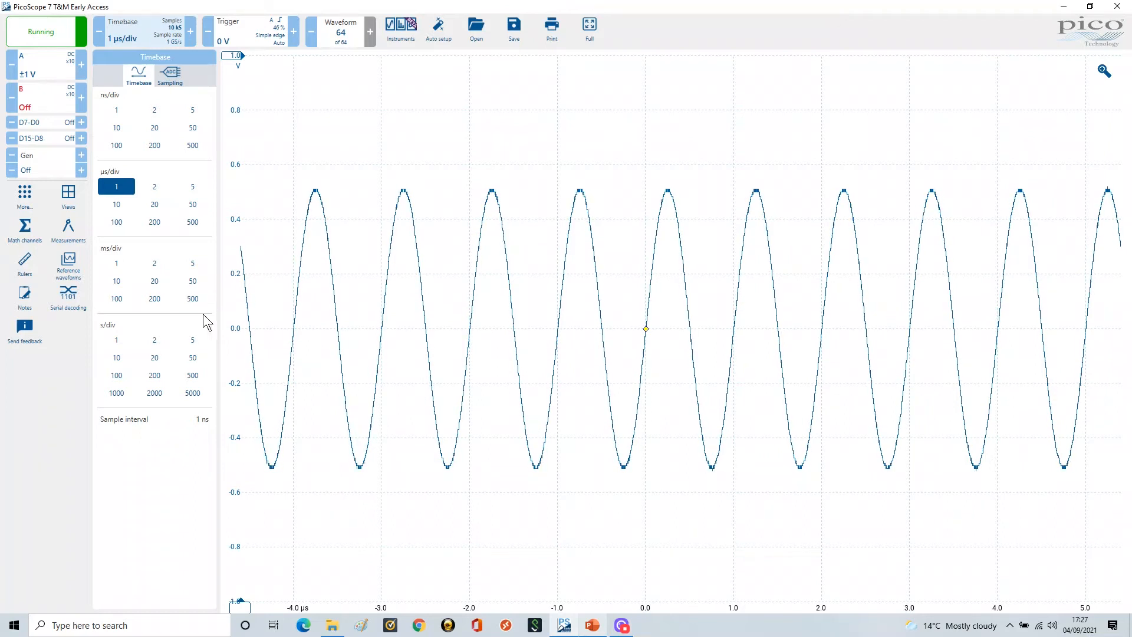
{"action": "mouse_move", "coordinate": [328, 296]}
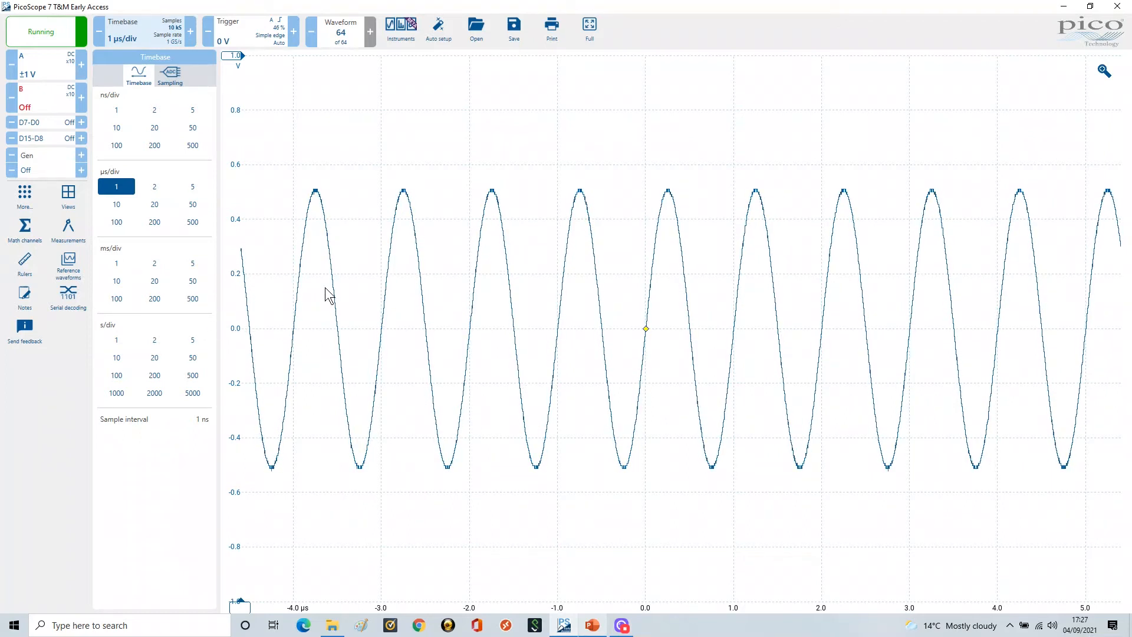
{"action": "mouse_move", "coordinate": [558, 342]}
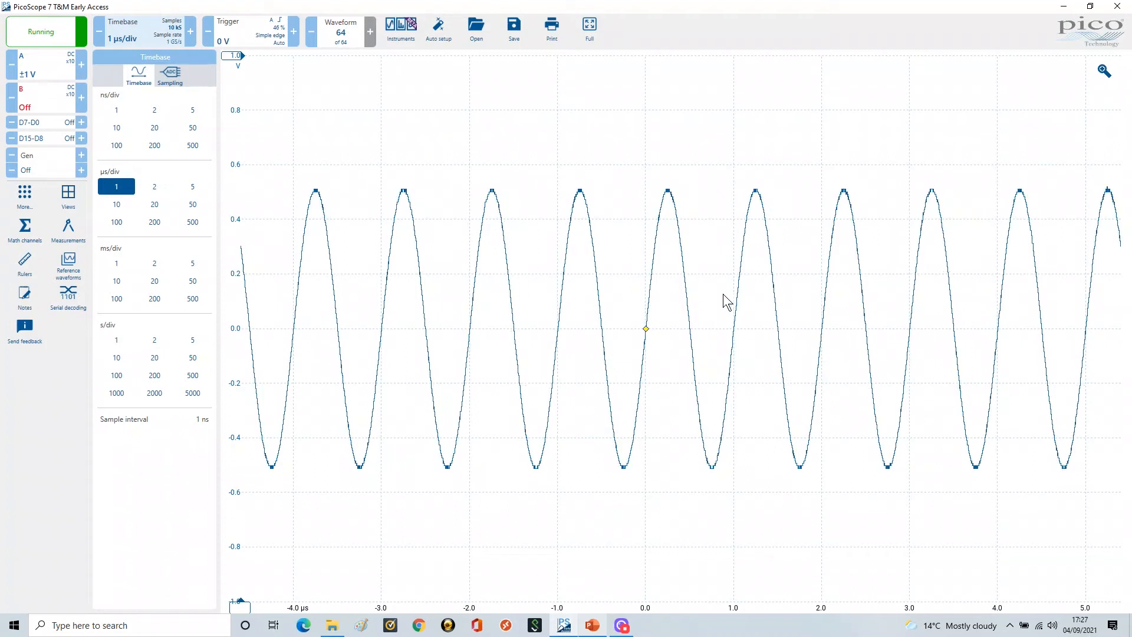
{"action": "mouse_move", "coordinate": [192, 222]}
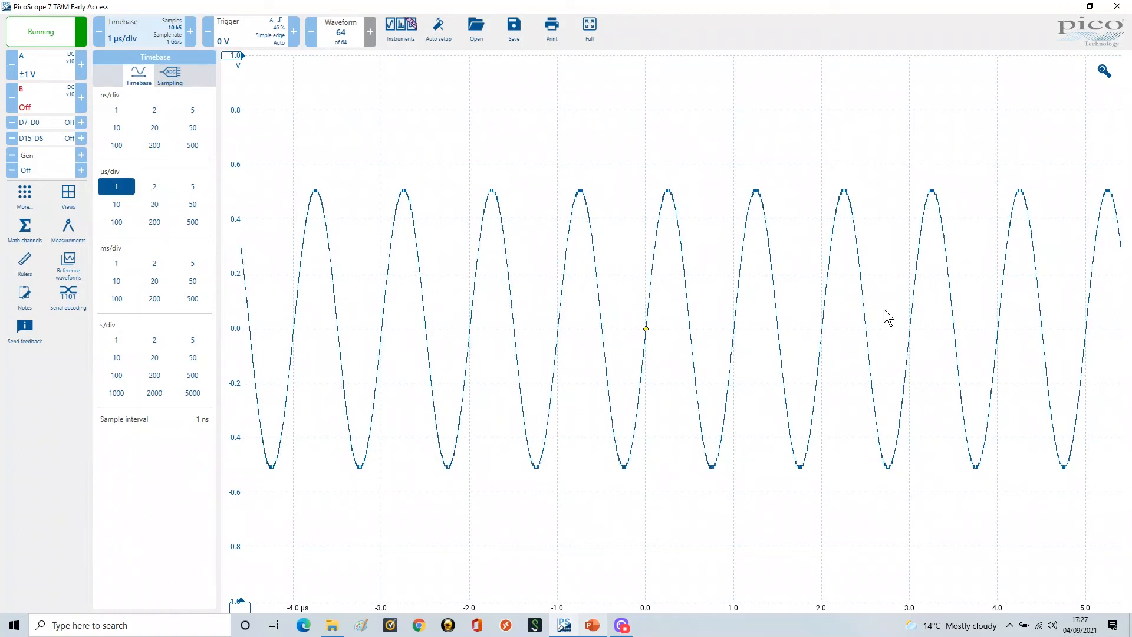
{"action": "mouse_move", "coordinate": [717, 331]}
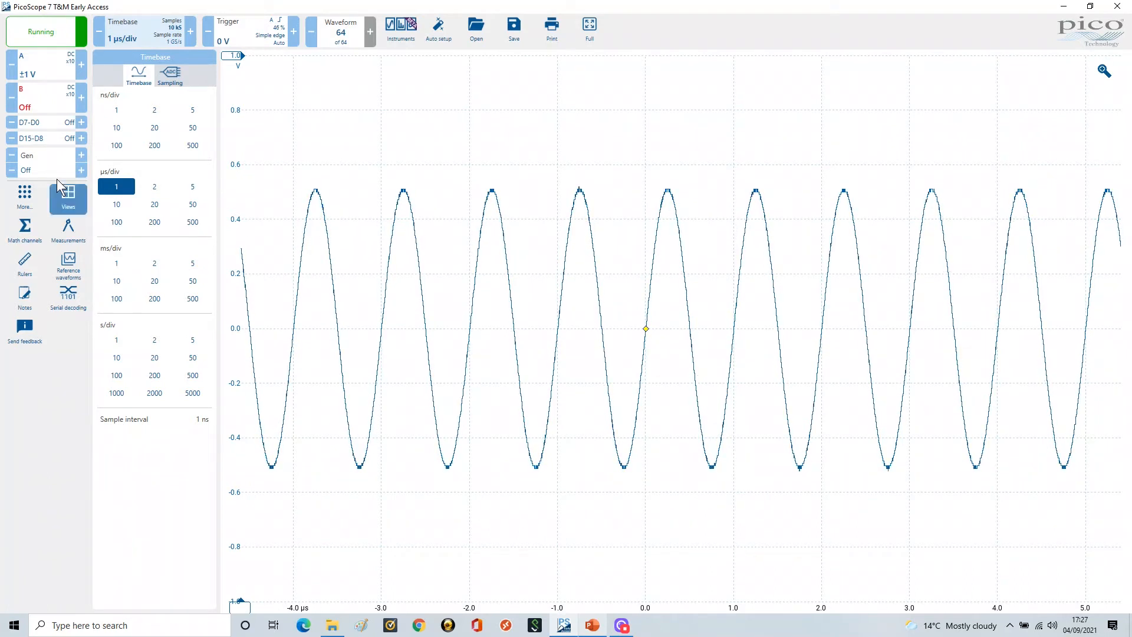
{"action": "mouse_move", "coordinate": [121, 178]}
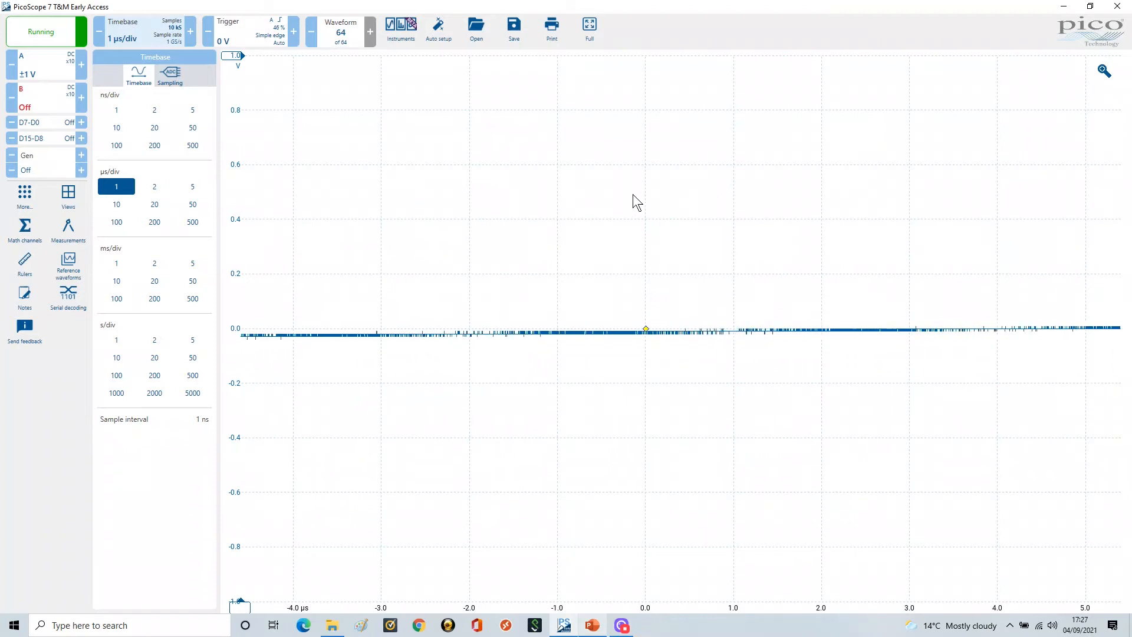
{"action": "mouse_move", "coordinate": [349, 354]}
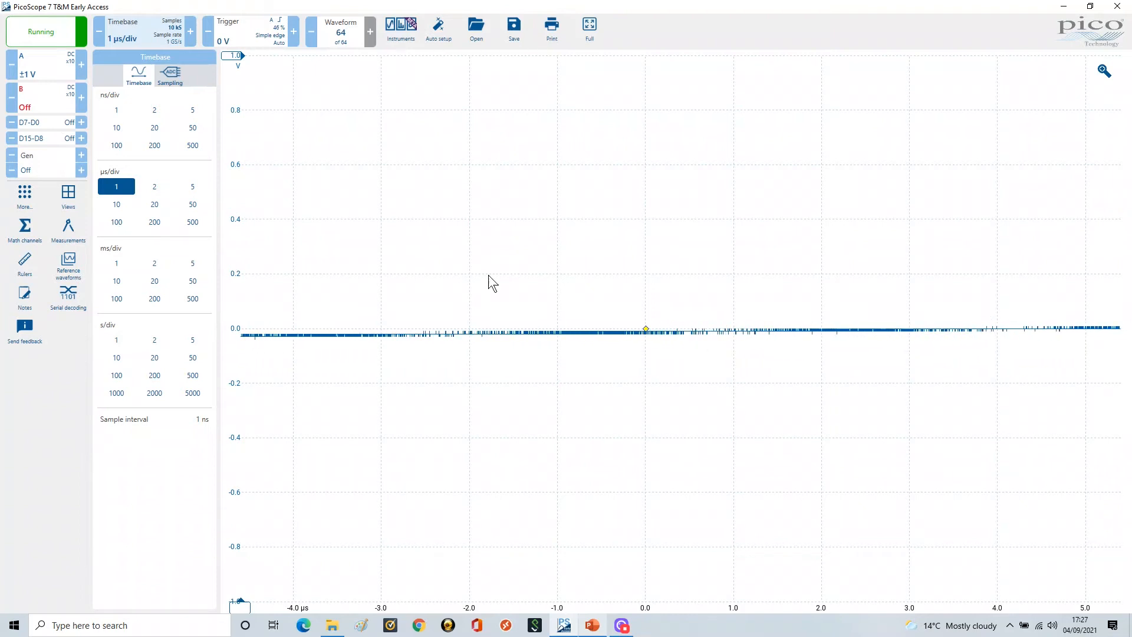
{"action": "mouse_move", "coordinate": [925, 335]}
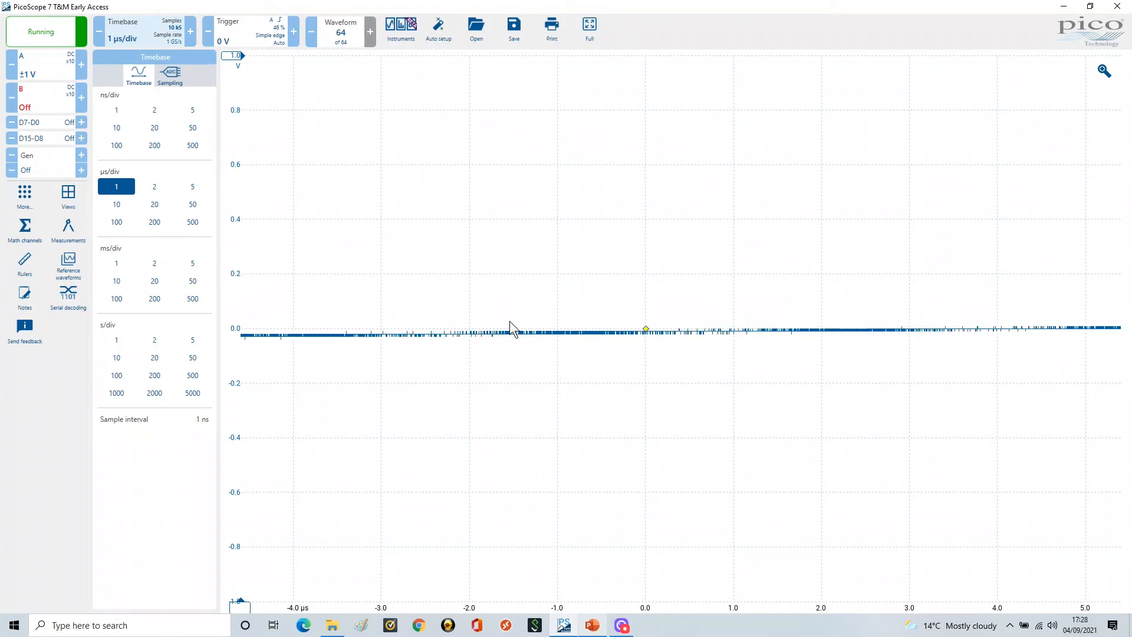
{"action": "mouse_move", "coordinate": [774, 245]}
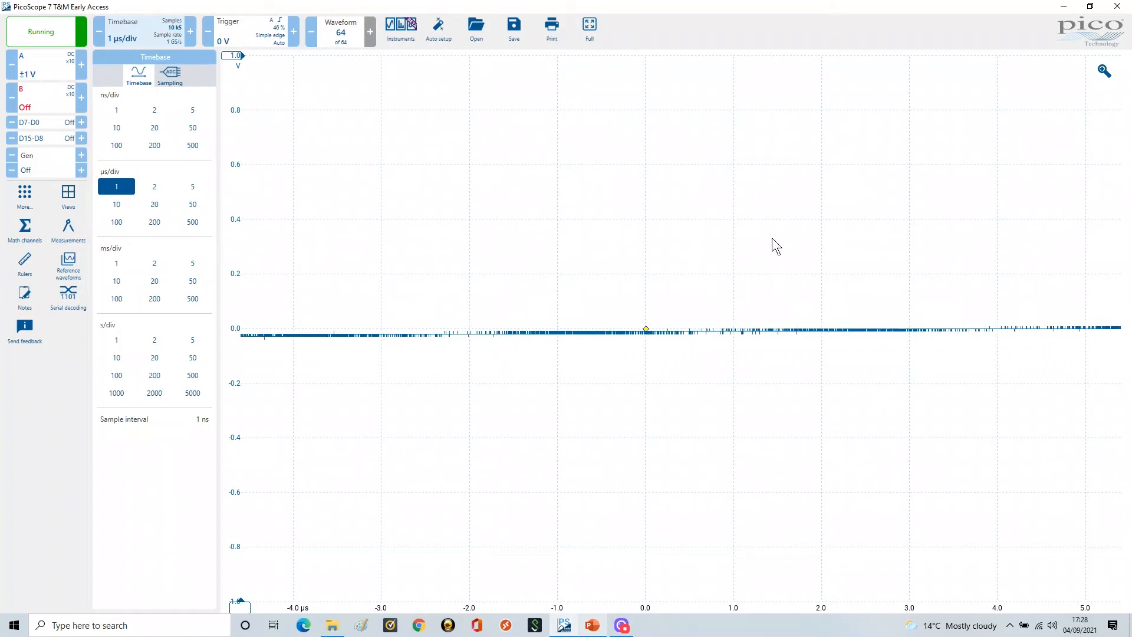
{"action": "mouse_move", "coordinate": [650, 300]}
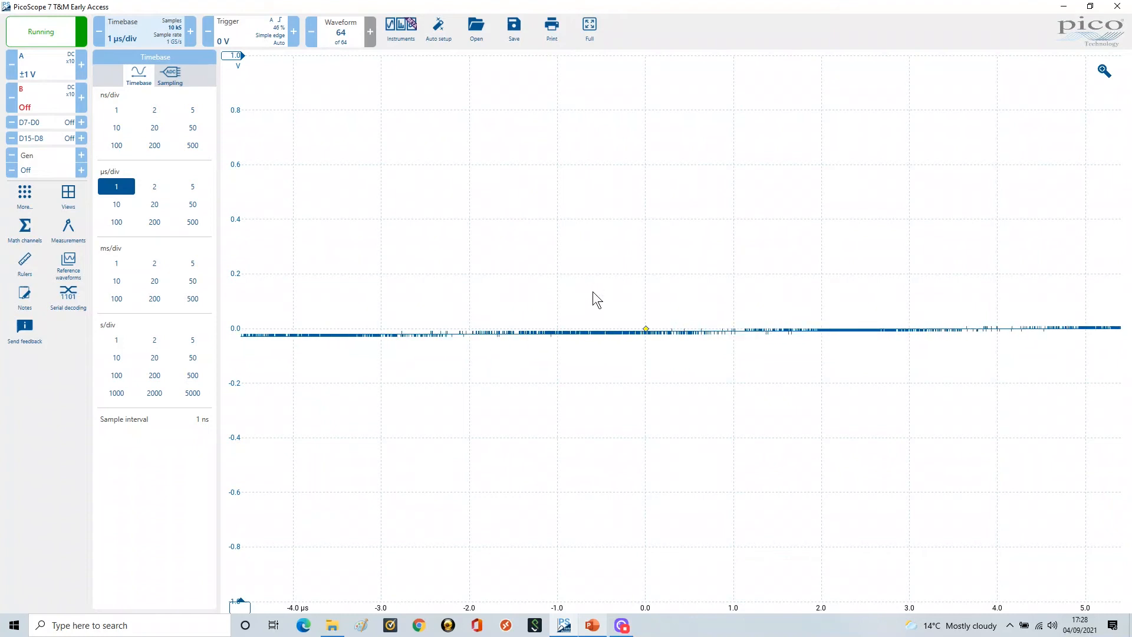
{"action": "mouse_move", "coordinate": [860, 311]}
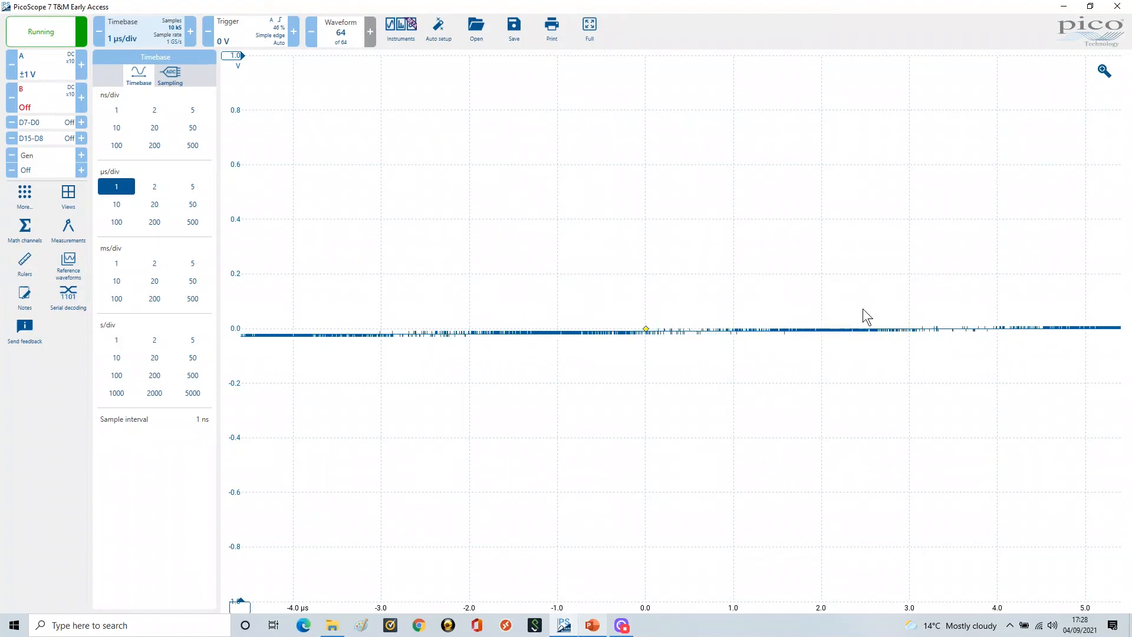
{"action": "mouse_move", "coordinate": [743, 250]}
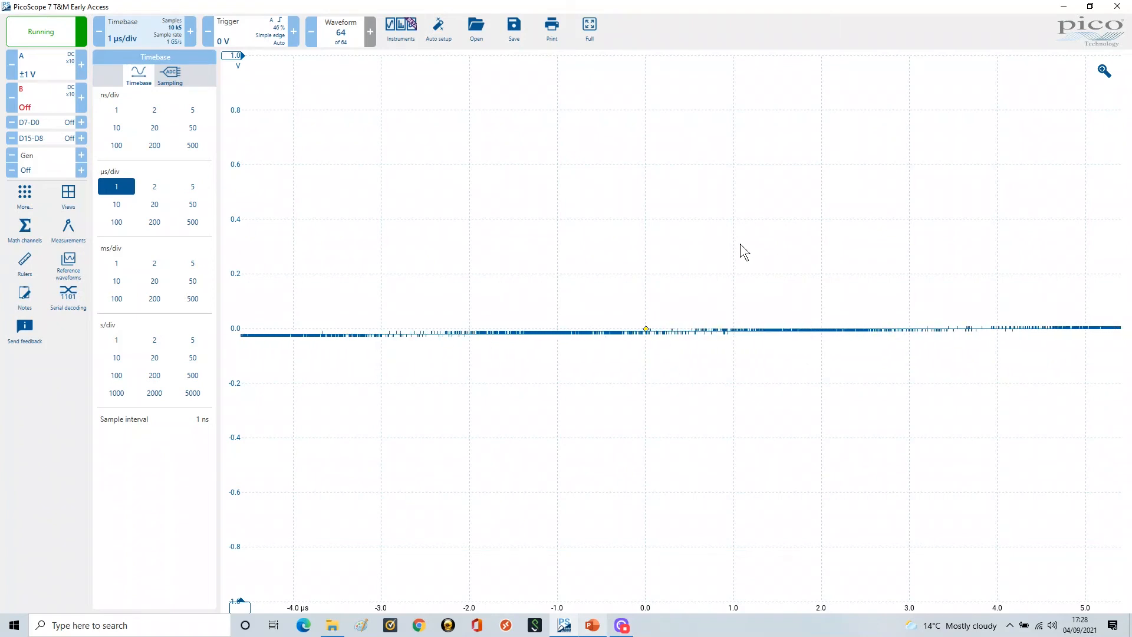
{"action": "mouse_move", "coordinate": [382, 88]}
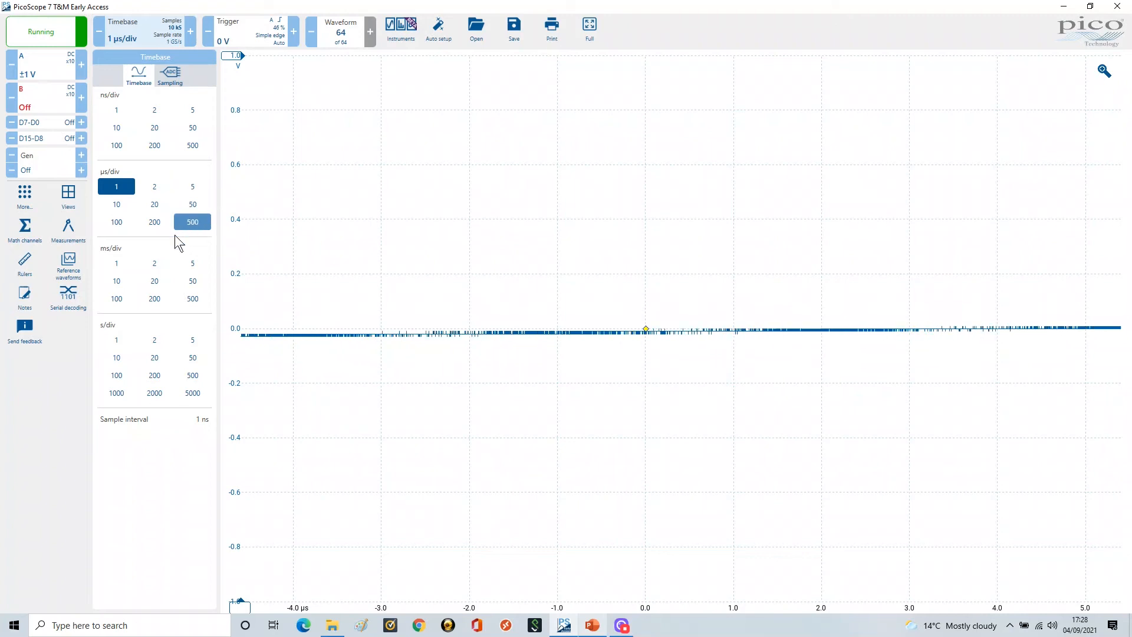
Step: Select 1 ms/div in the Timebase panel, showing about ten sine cycles of ±0.5 V
{"action": "left_click", "coordinate": [116, 263]}
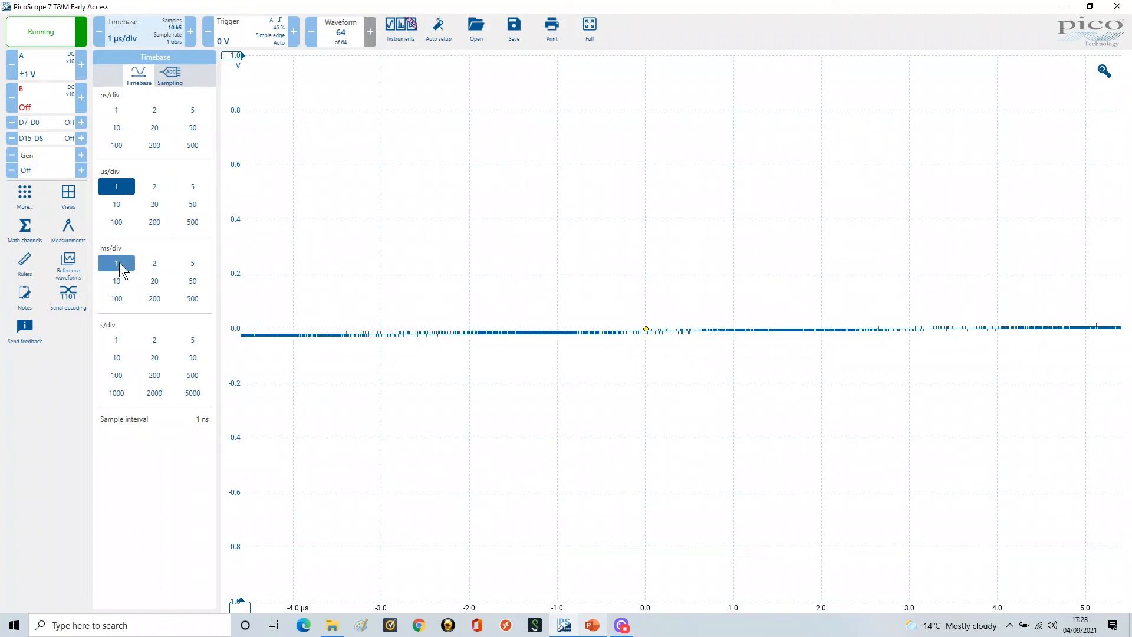
{"action": "left_click", "coordinate": [115, 263]}
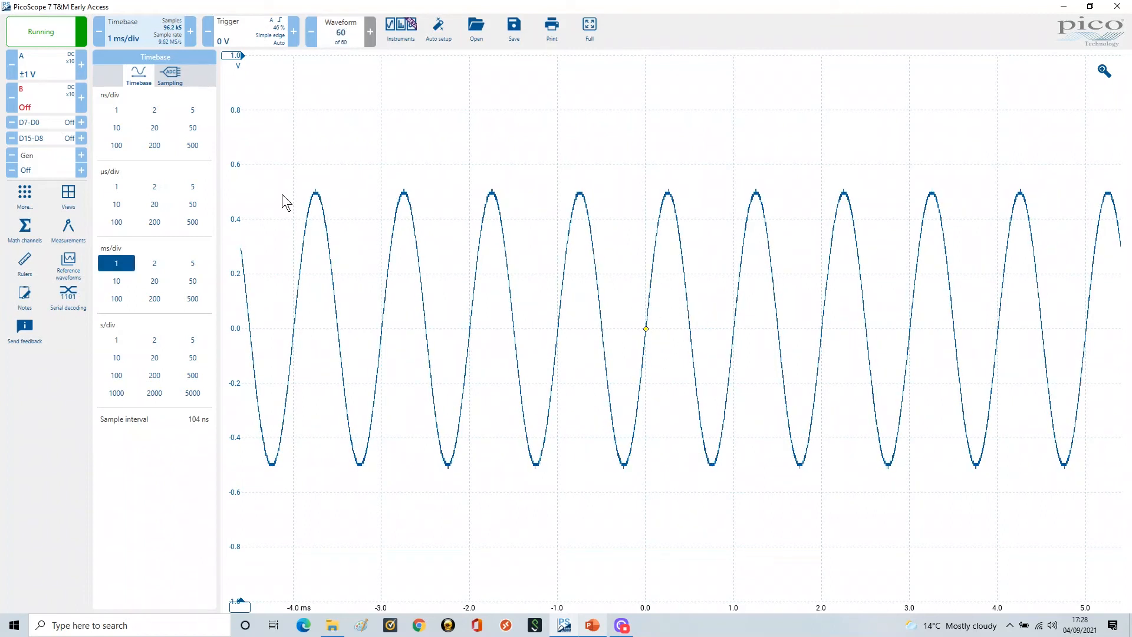
{"action": "mouse_move", "coordinate": [254, 295]}
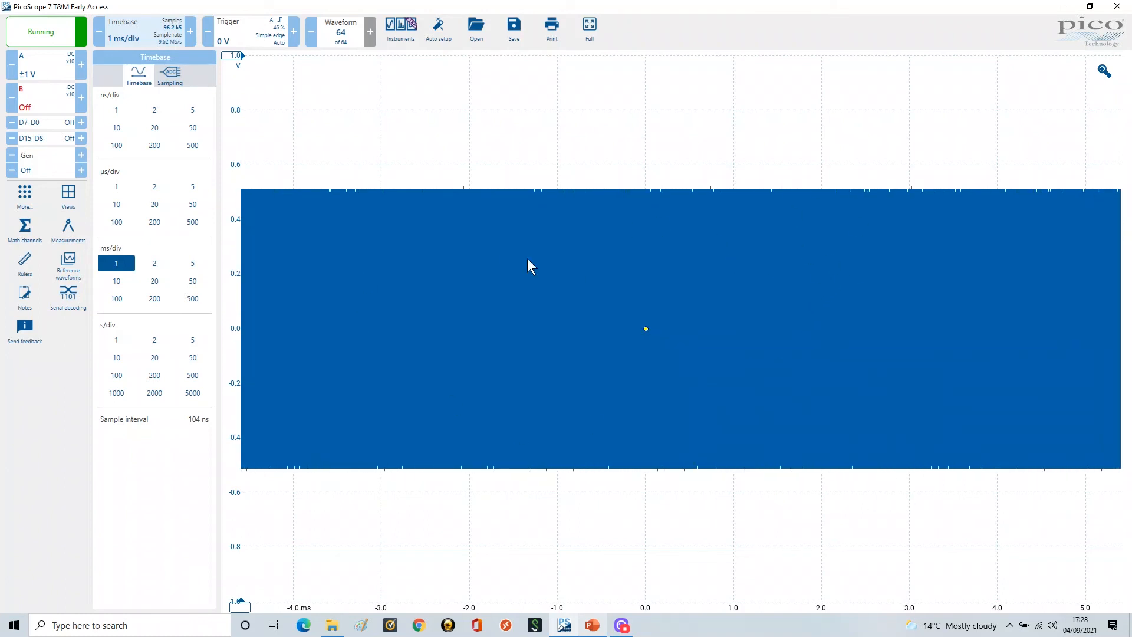
{"action": "mouse_move", "coordinate": [597, 335]}
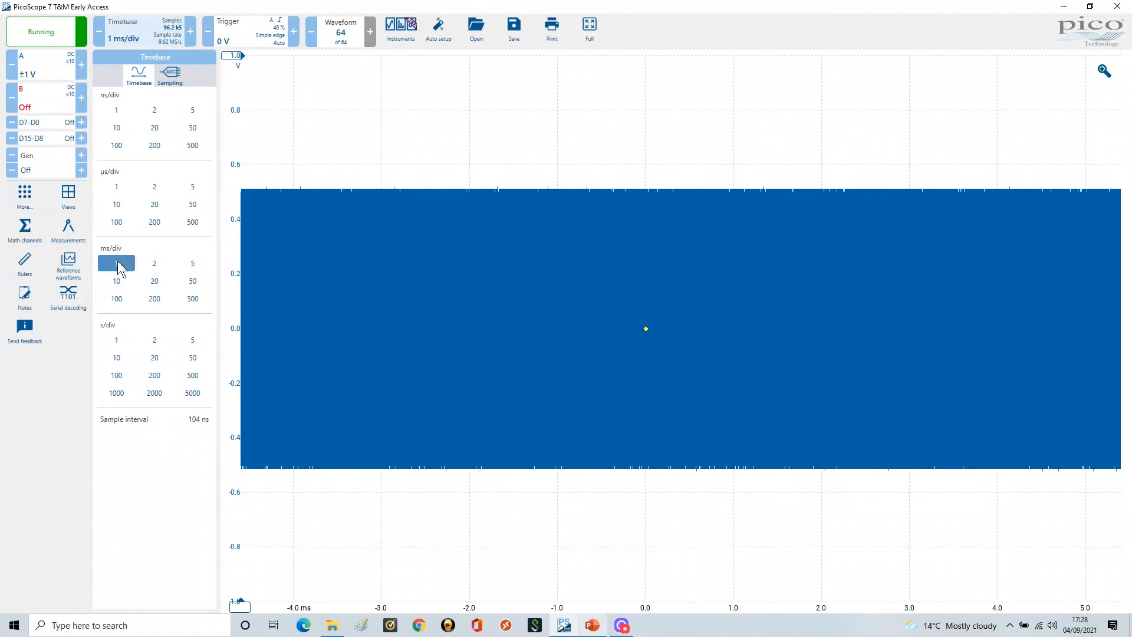
Step: Reapply 1 ms/div so the fast sine collapses into a solid ±0.5 V blue band
{"action": "left_click", "coordinate": [115, 263]}
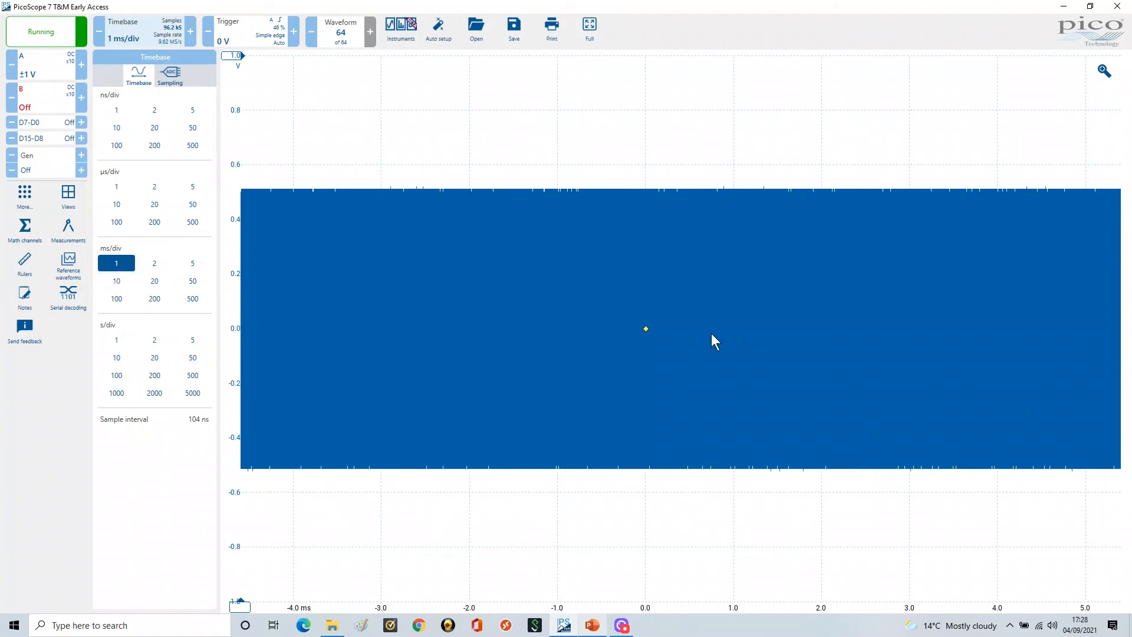
{"action": "mouse_move", "coordinate": [634, 342]}
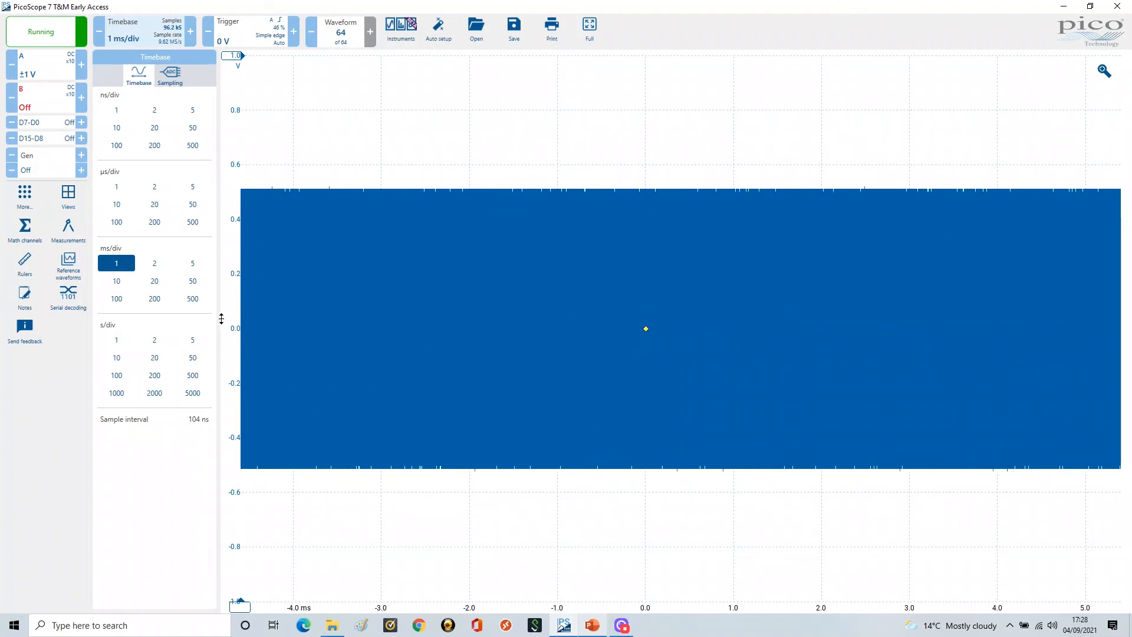
{"action": "mouse_move", "coordinate": [573, 321]}
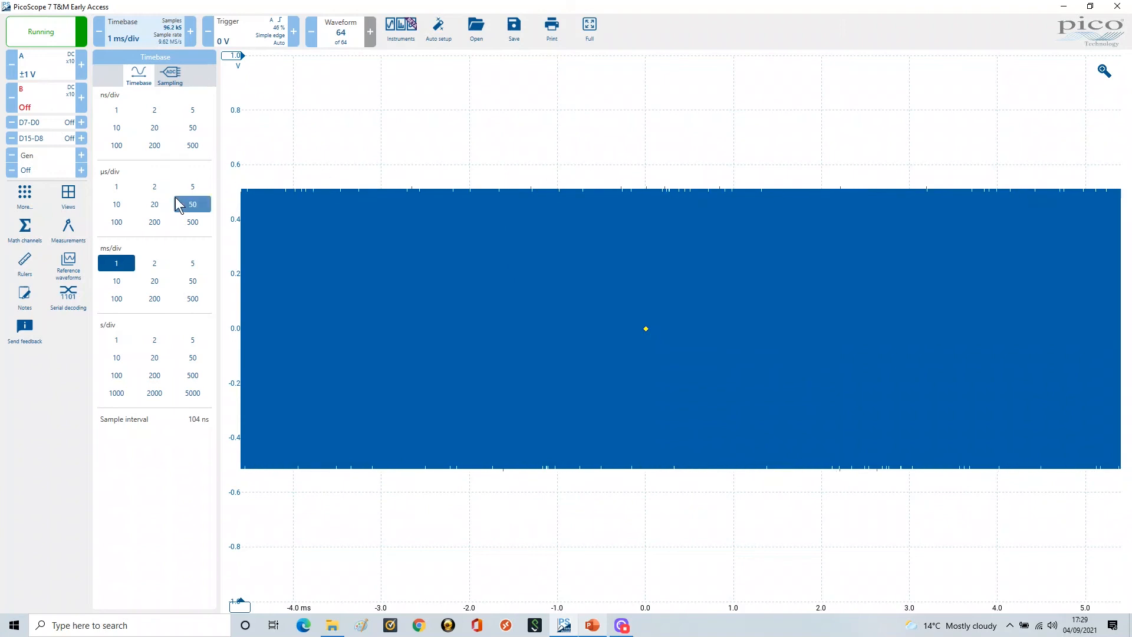
Step: Step the timebase through 100 µs, 10 µs and 1 µs/div to resolve individual sine cycles
{"action": "left_click", "coordinate": [116, 204]}
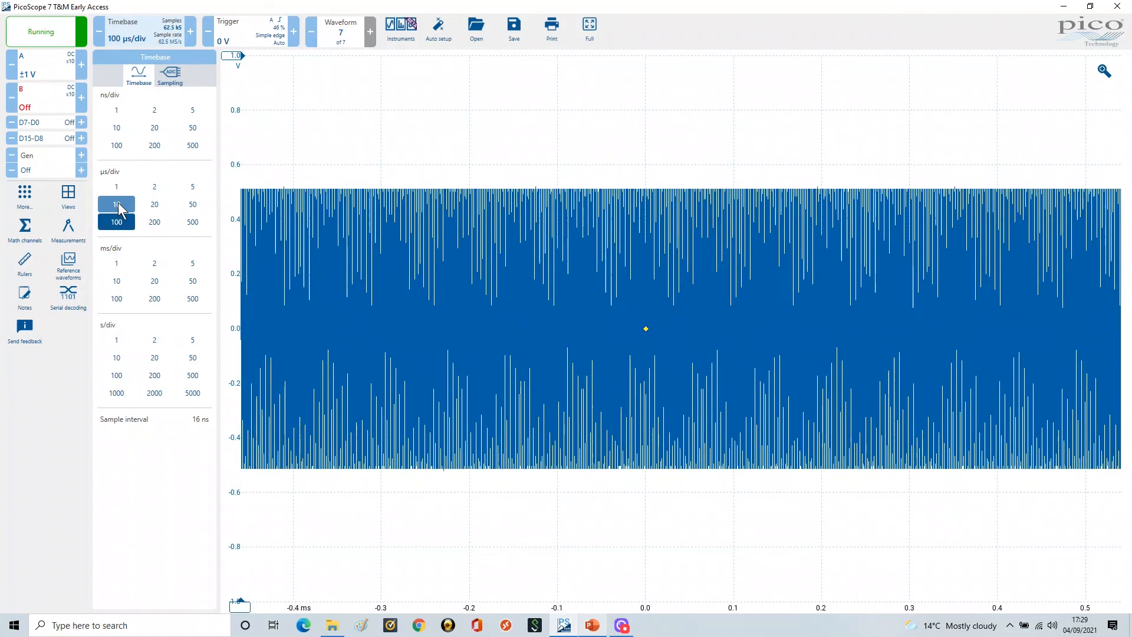
{"action": "left_click", "coordinate": [115, 204]}
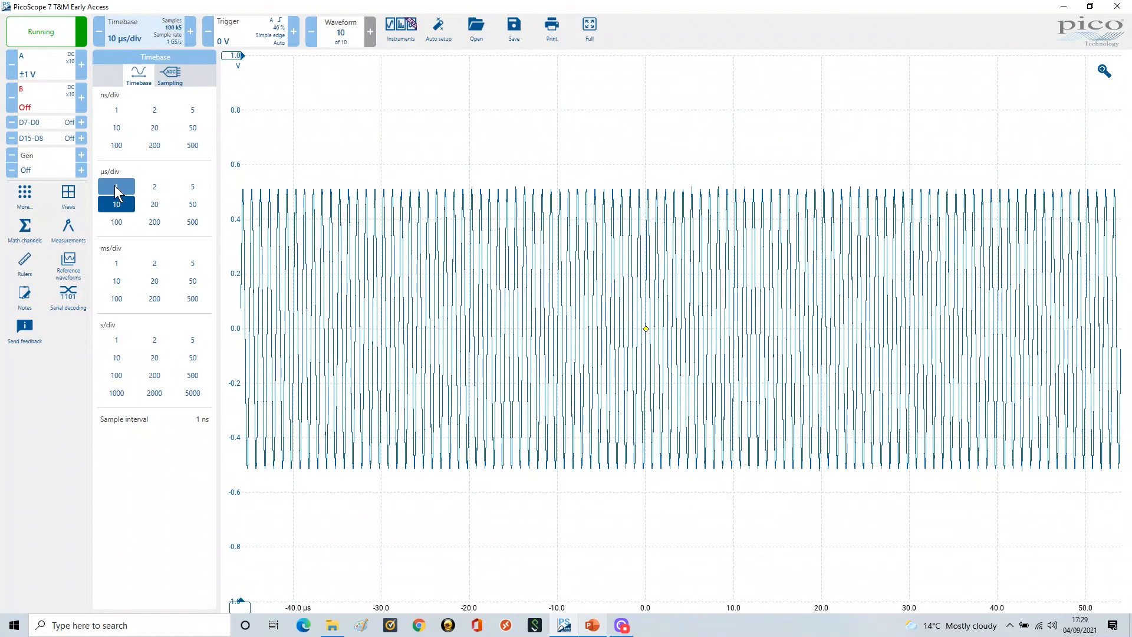
{"action": "left_click", "coordinate": [116, 186]}
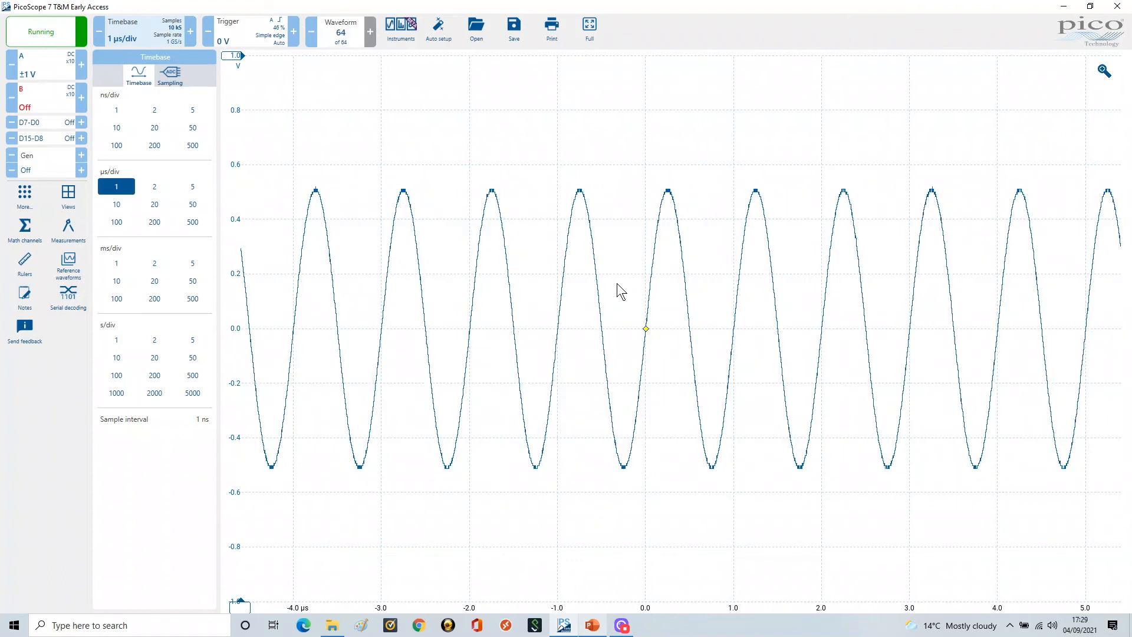
{"action": "mouse_move", "coordinate": [658, 305]}
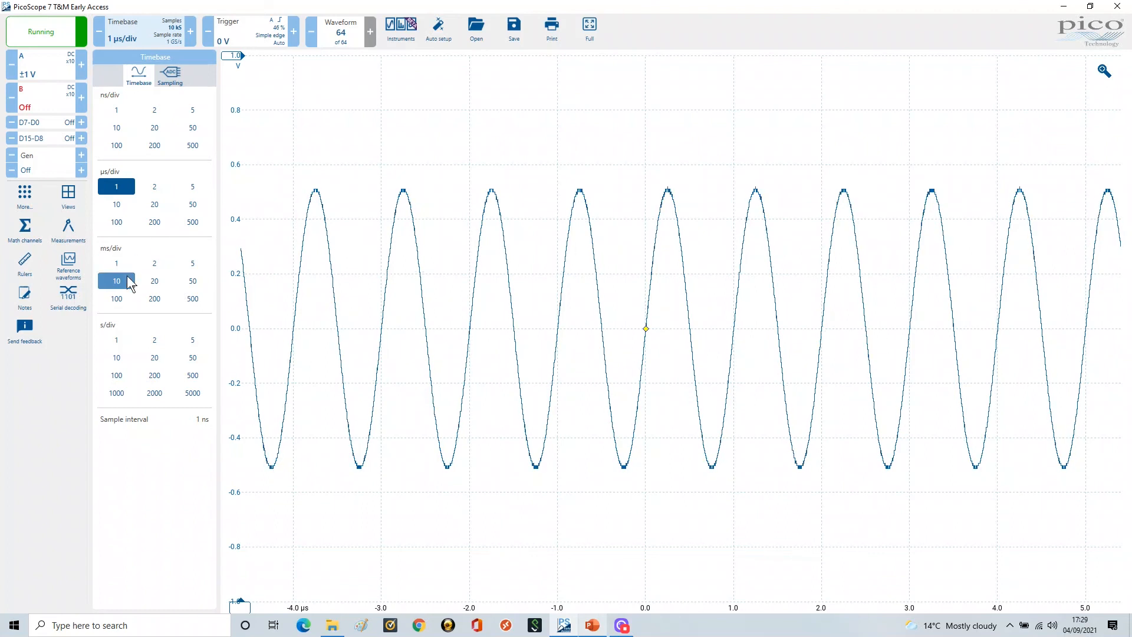
Step: Set the timebase back to 1 ms/div, collapsing the sine into a solid ±0.5 V band
{"action": "left_click", "coordinate": [115, 263]}
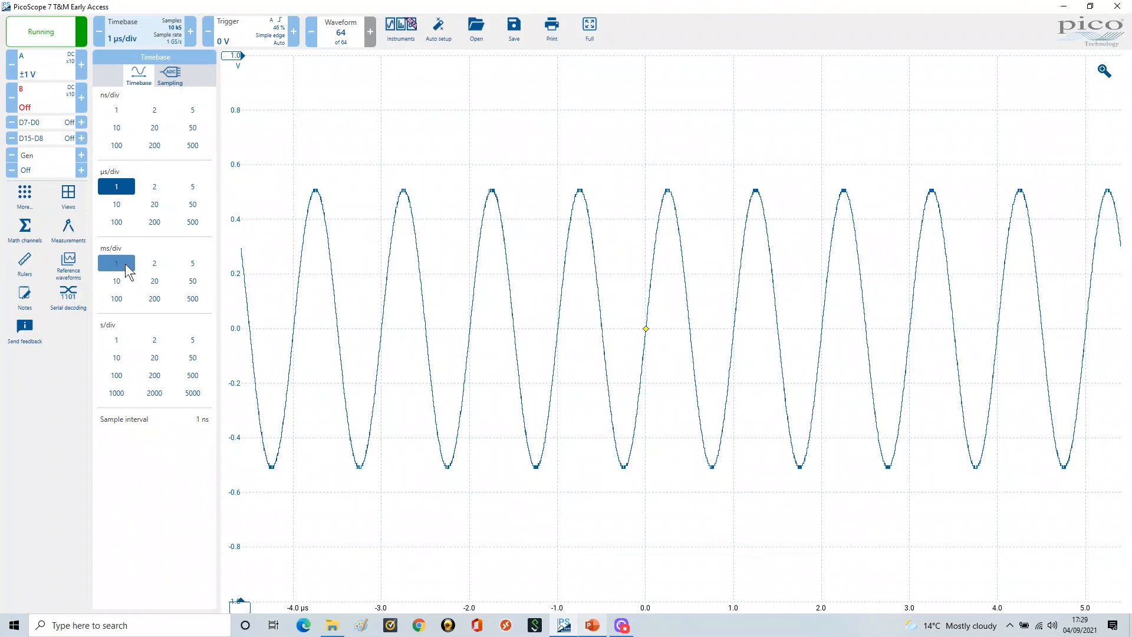
{"action": "left_click", "coordinate": [116, 263]}
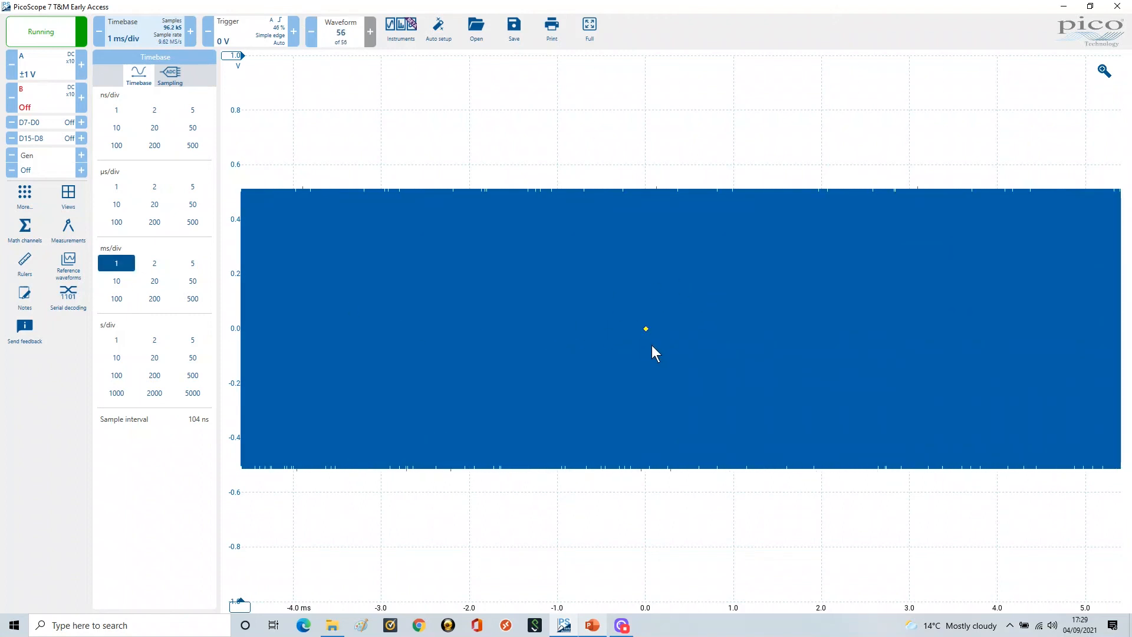
{"action": "mouse_move", "coordinate": [688, 330]}
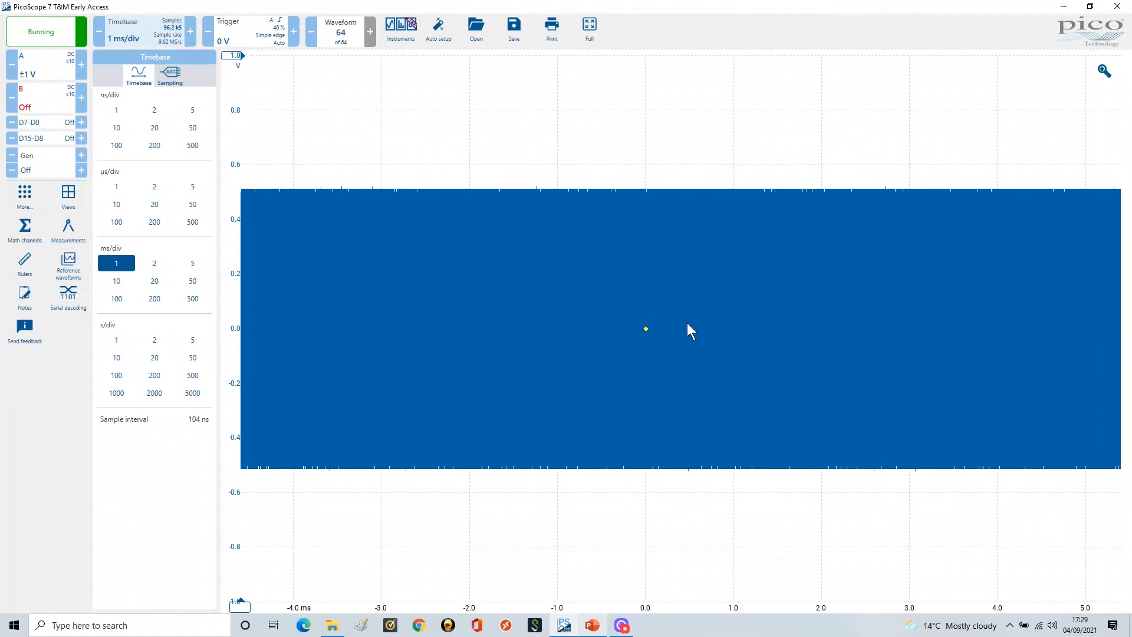